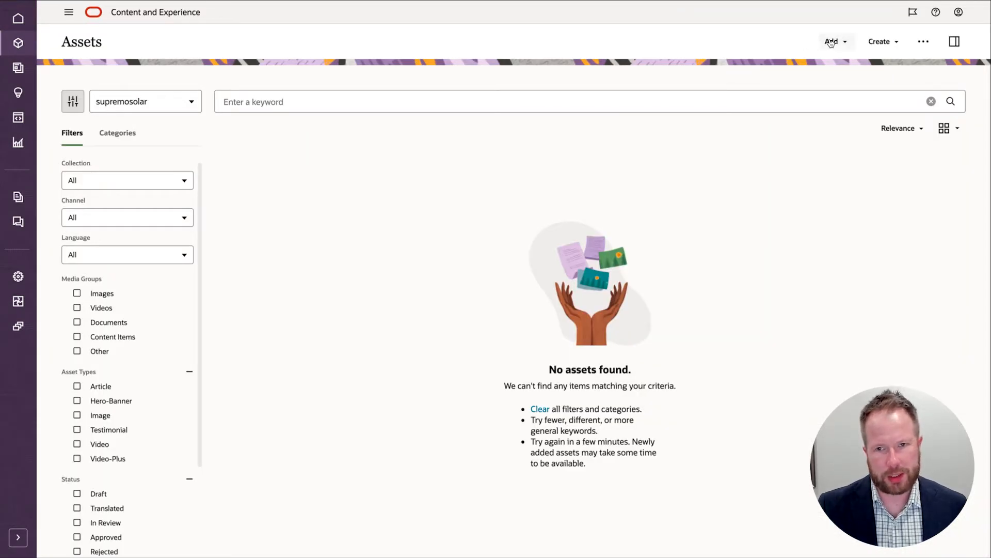
Upload the five banner PNGs and tag them with the B2C Customer category.
click(832, 41)
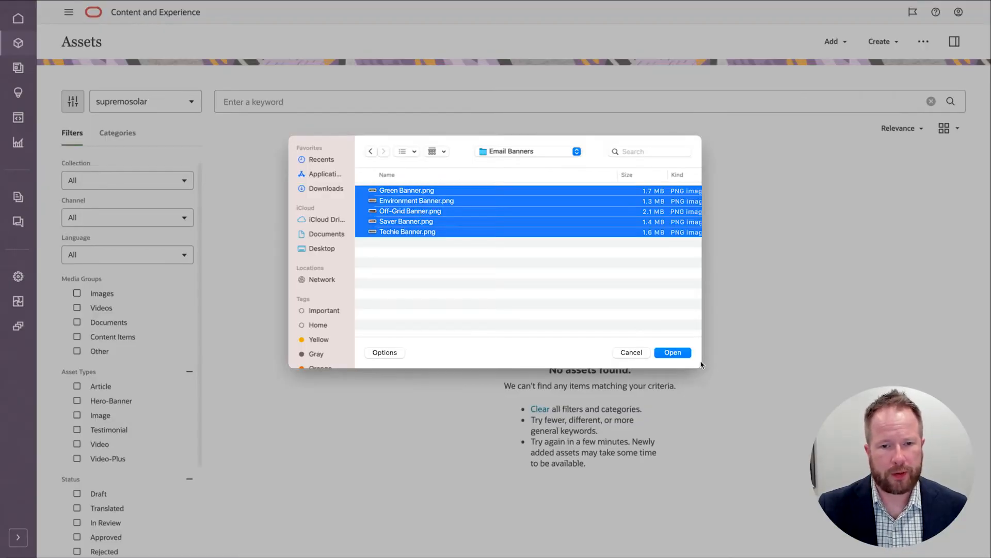
click(672, 352)
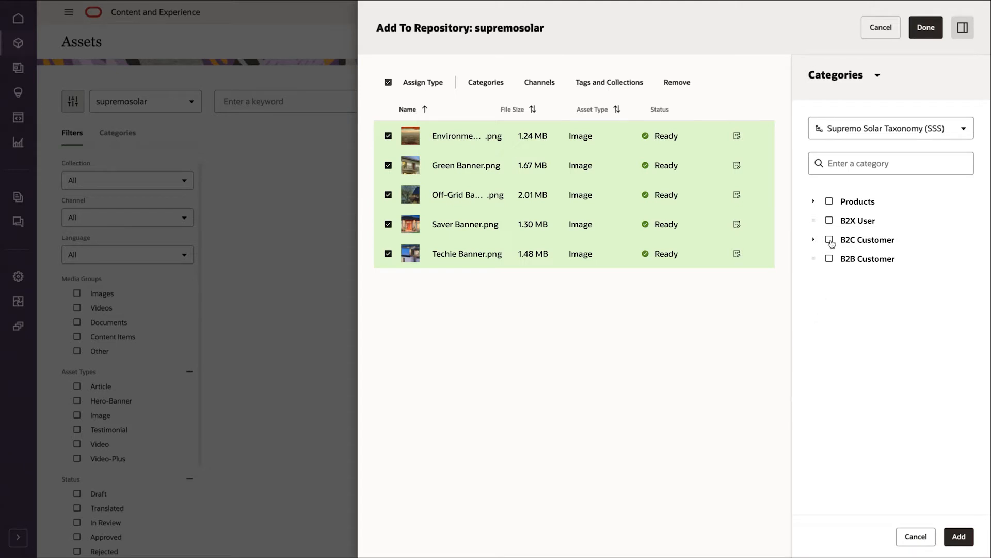
click(829, 239)
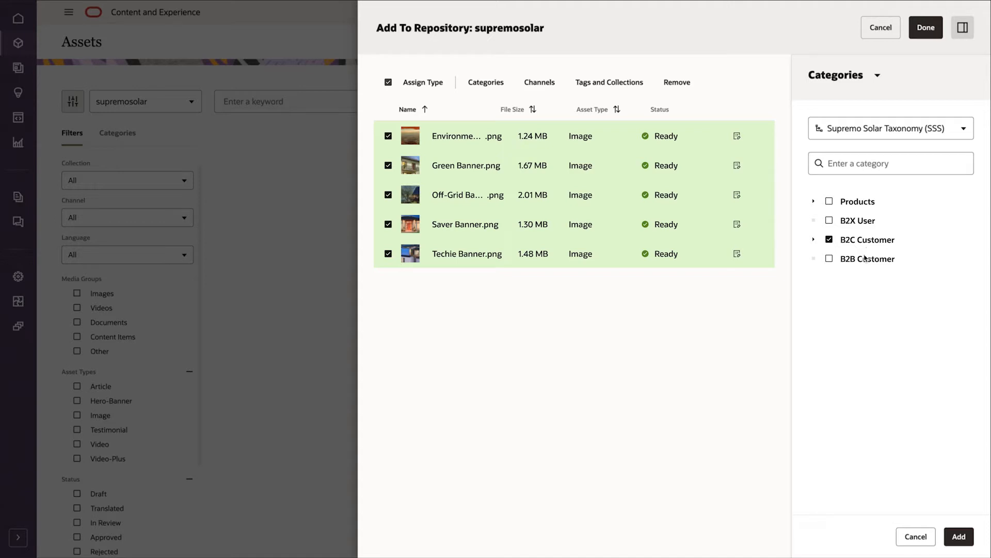
click(958, 535)
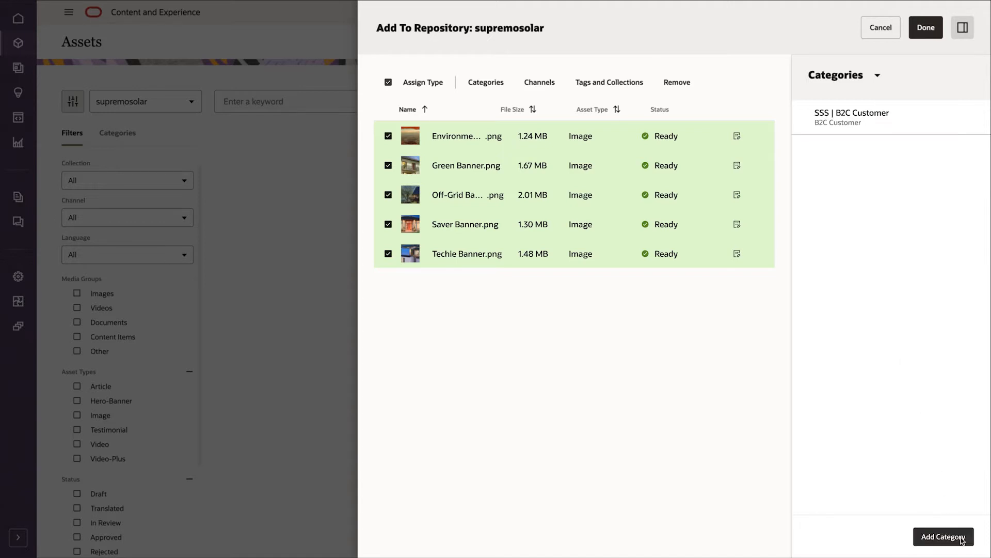
click(925, 27)
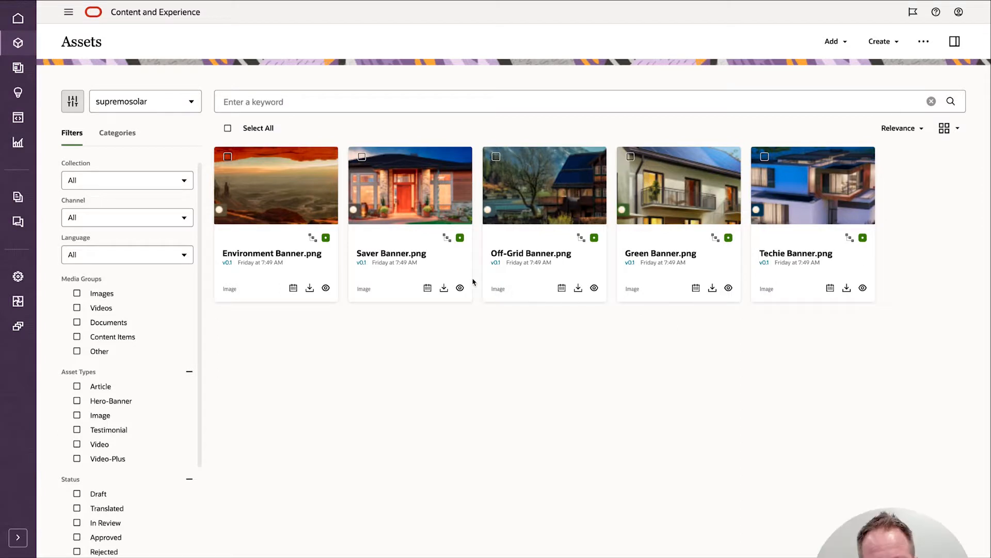
mouse_move(777, 287)
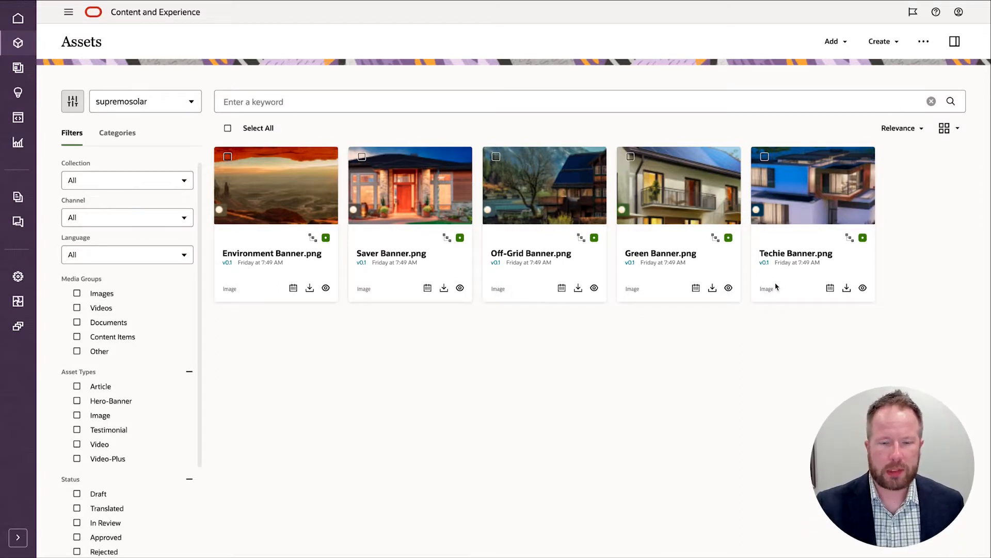
mouse_move(803, 66)
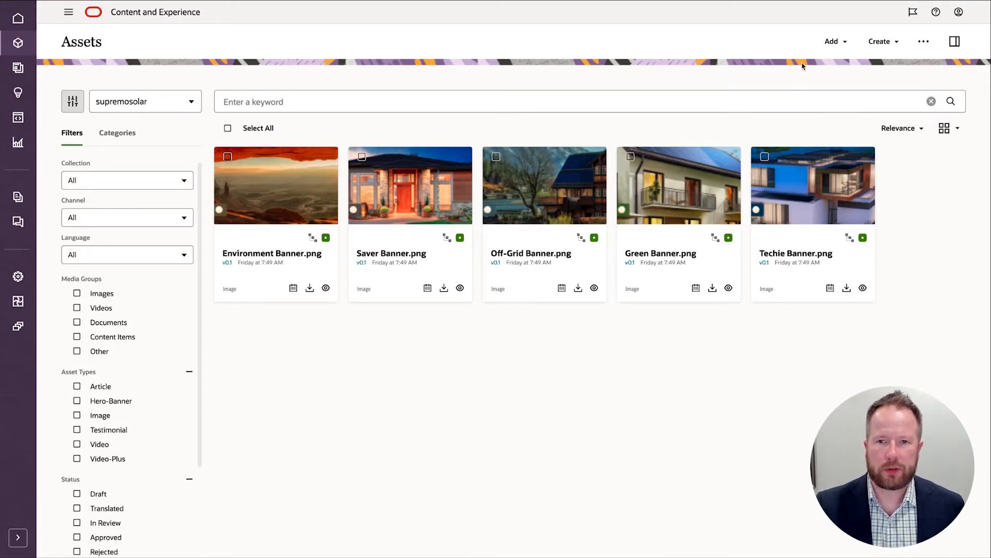
click(832, 41)
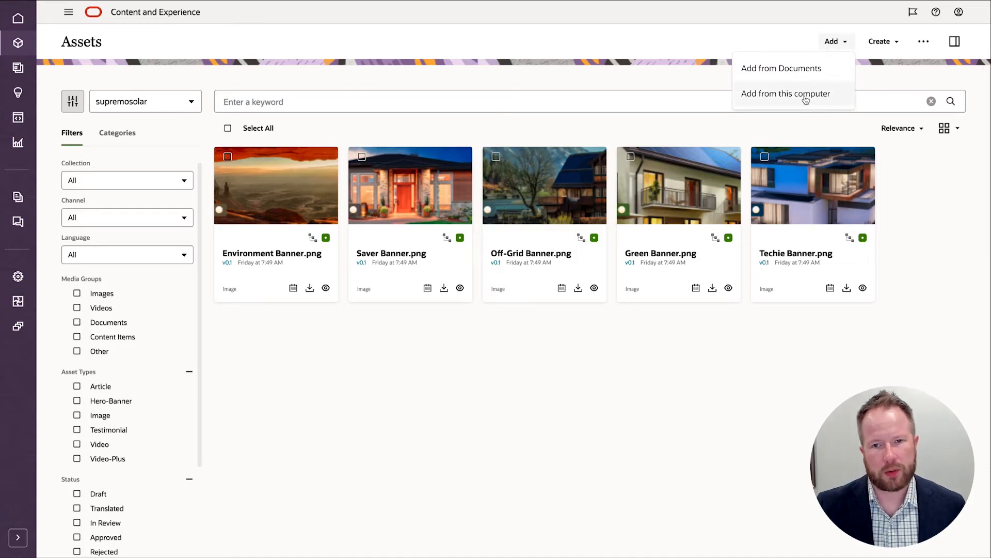
click(784, 93)
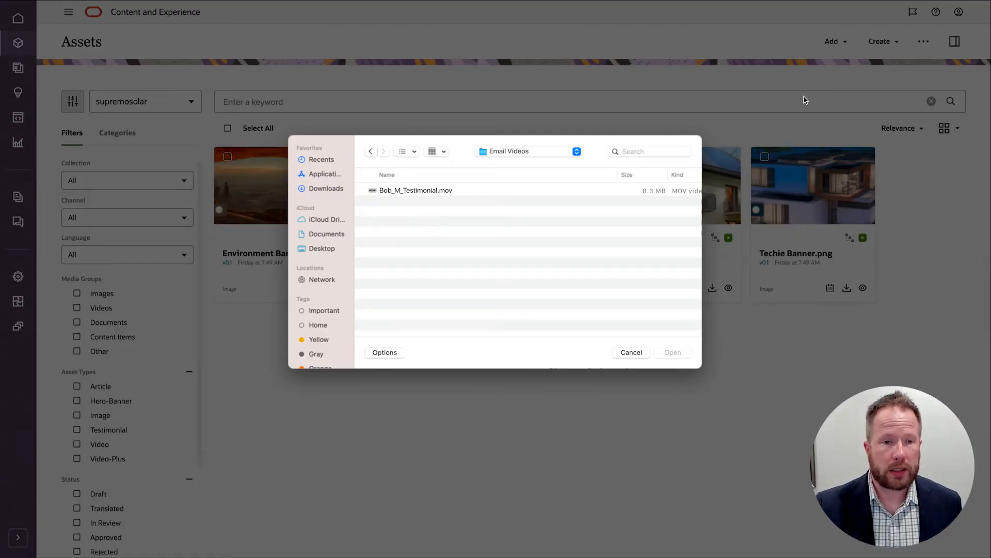
mouse_move(551, 173)
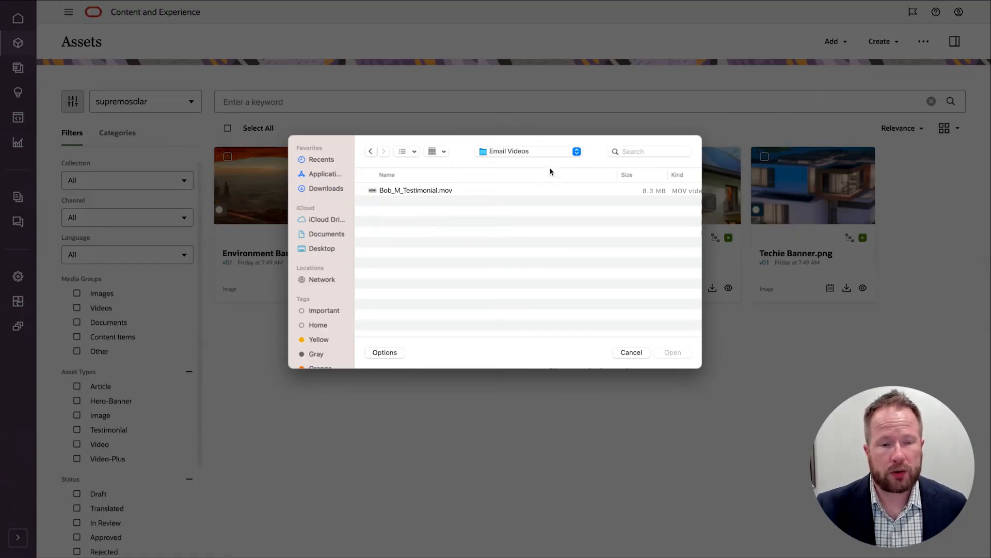
click(416, 190)
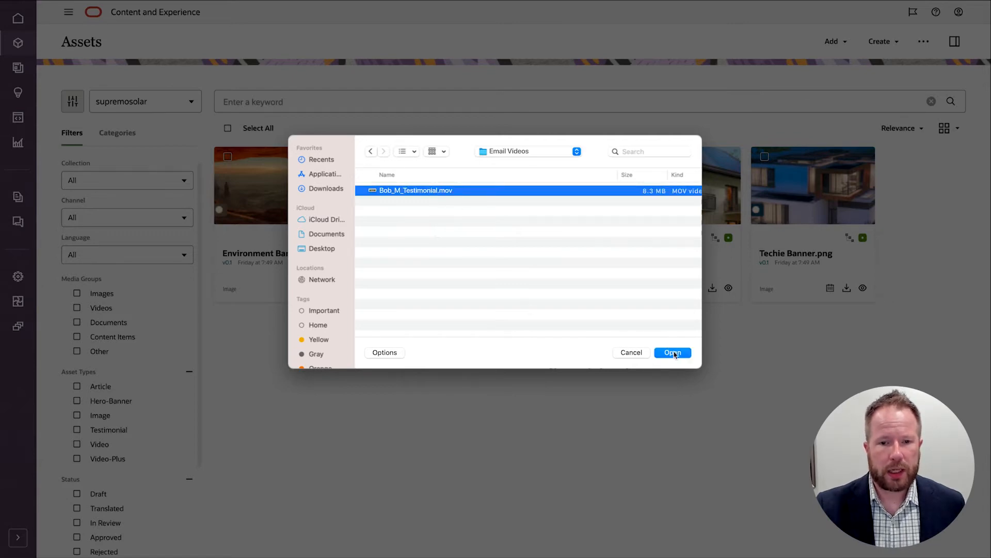
click(673, 352)
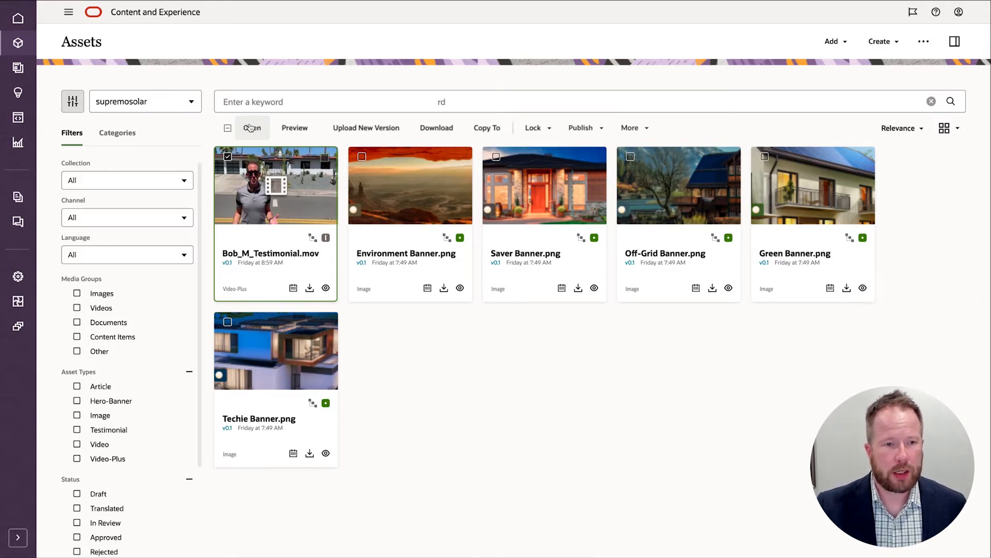
Trim the opening of Bob_M_Testimonial.mov, save it and return to the asset grid.
click(252, 127)
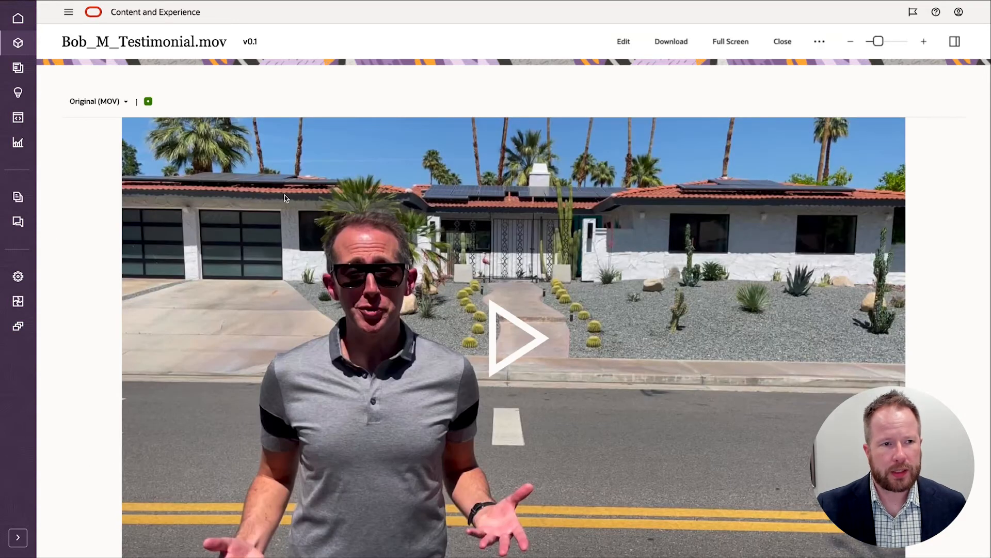
click(622, 41)
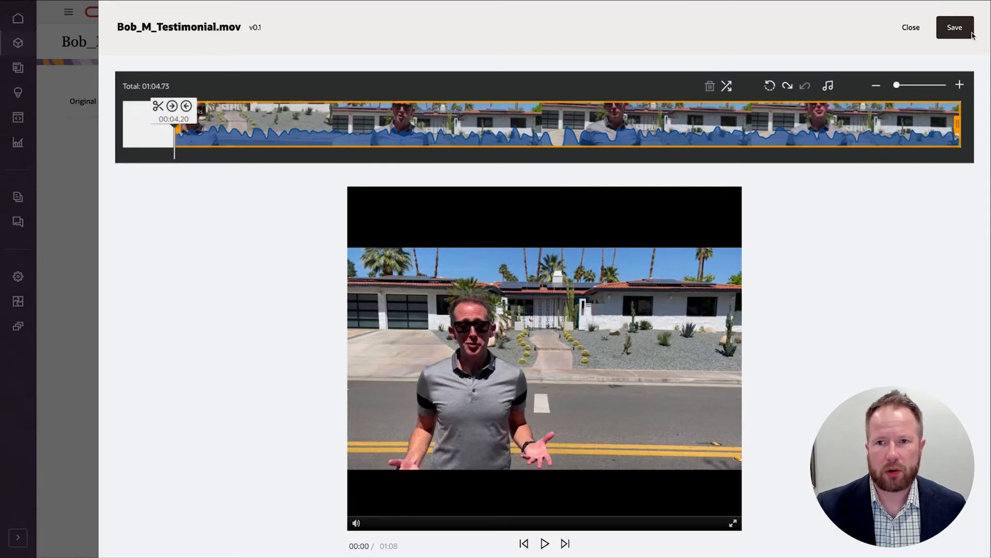
click(911, 27)
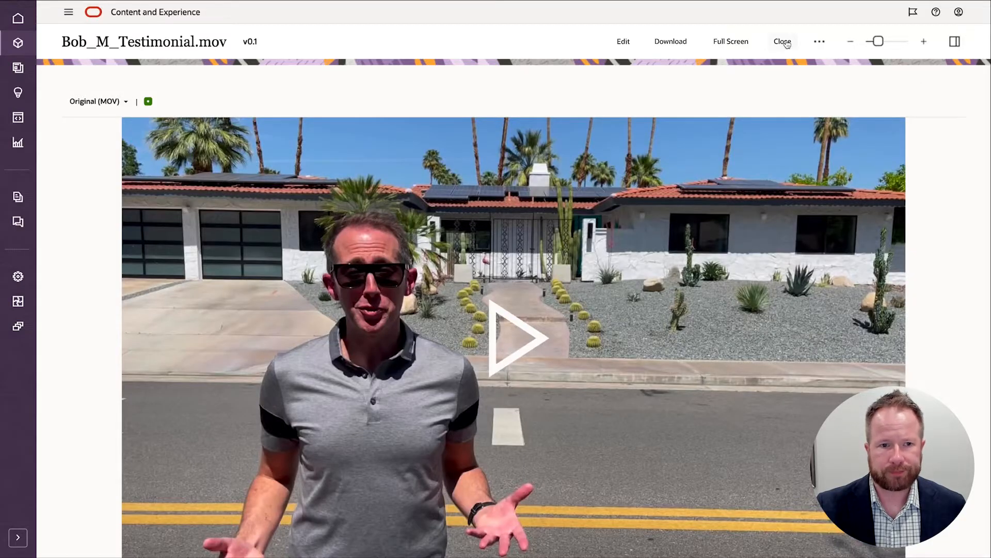
click(783, 42)
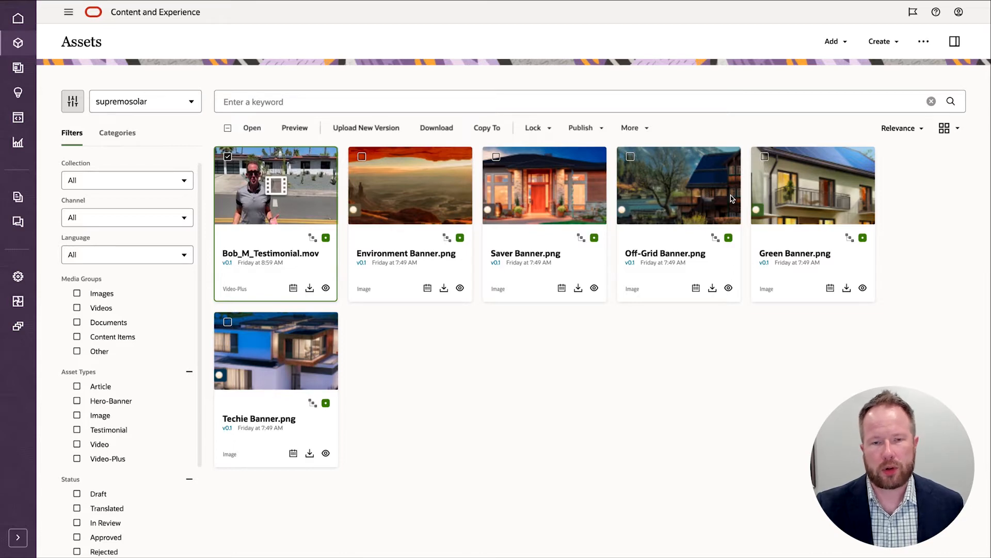
Create a new Testimonial content item titled 'Bob makes Palm Springs greener'.
click(883, 41)
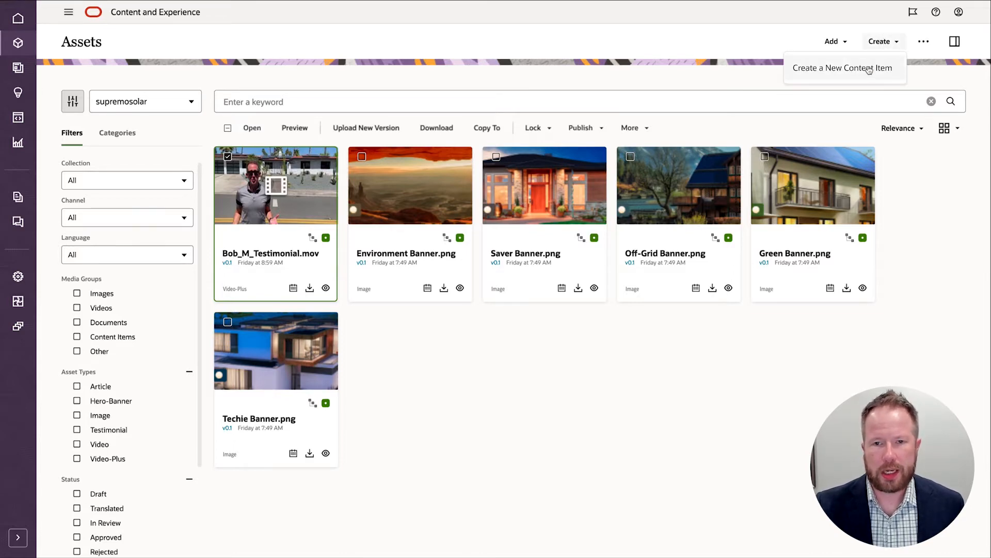
click(843, 68)
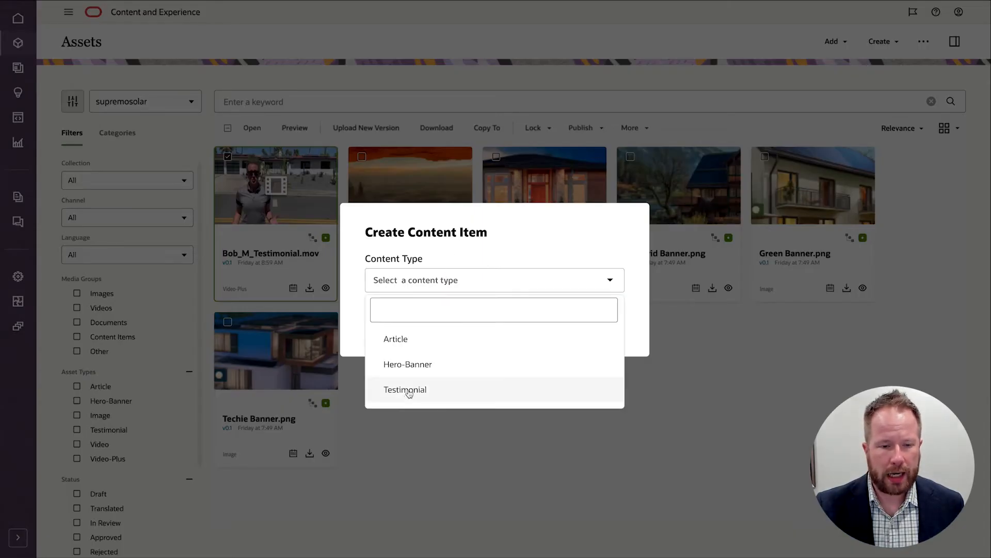
click(405, 390)
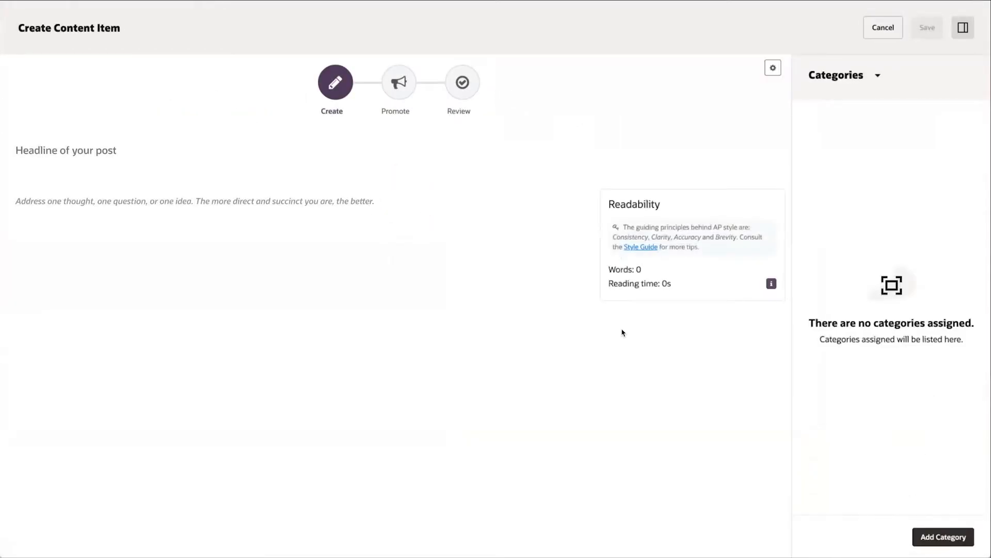
text(Bob makes Palm Springs greener)
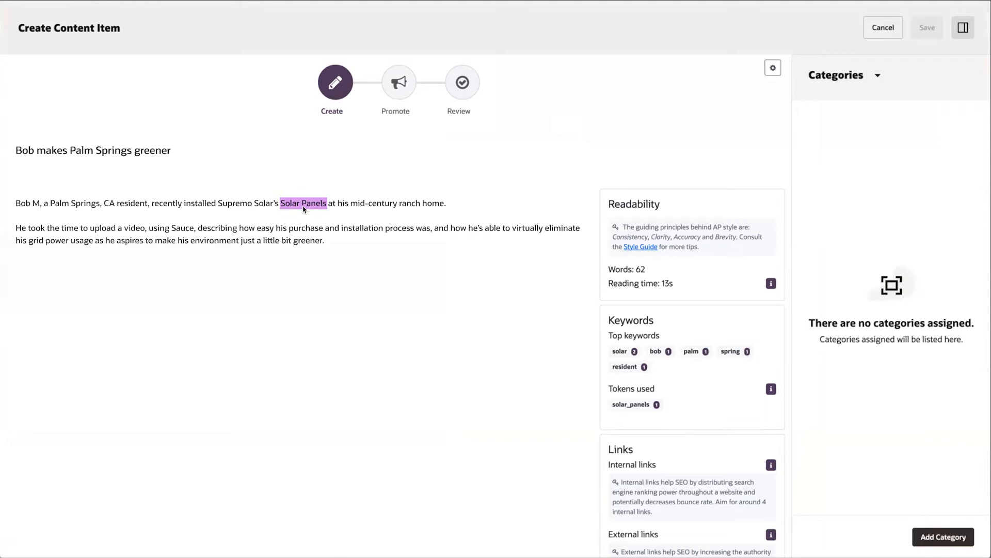
mouse_move(678, 363)
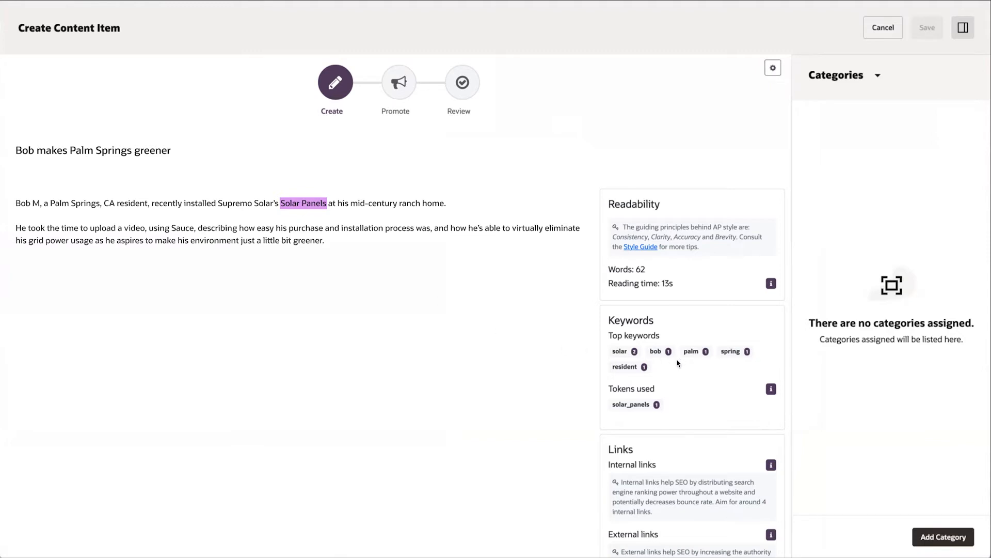
mouse_move(587, 210)
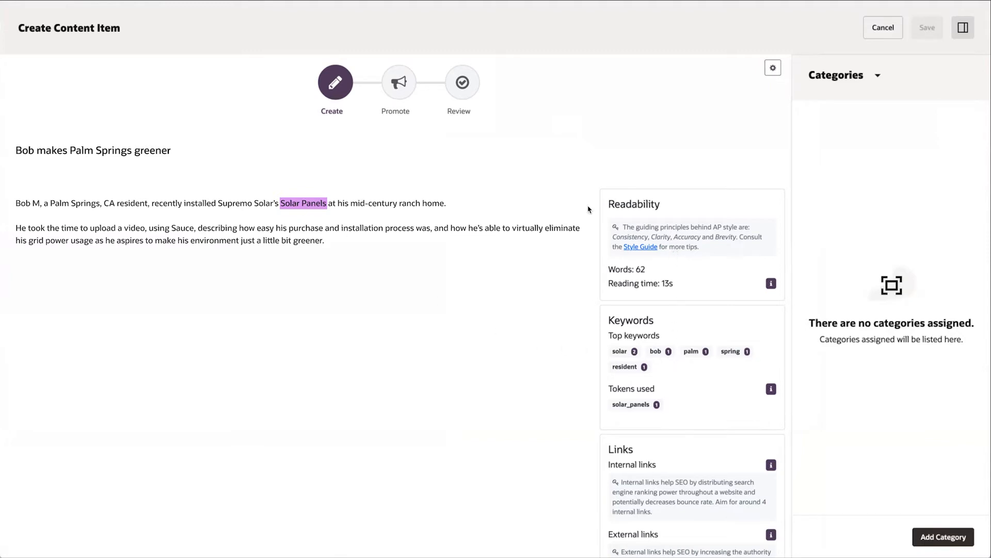
mouse_move(854, 273)
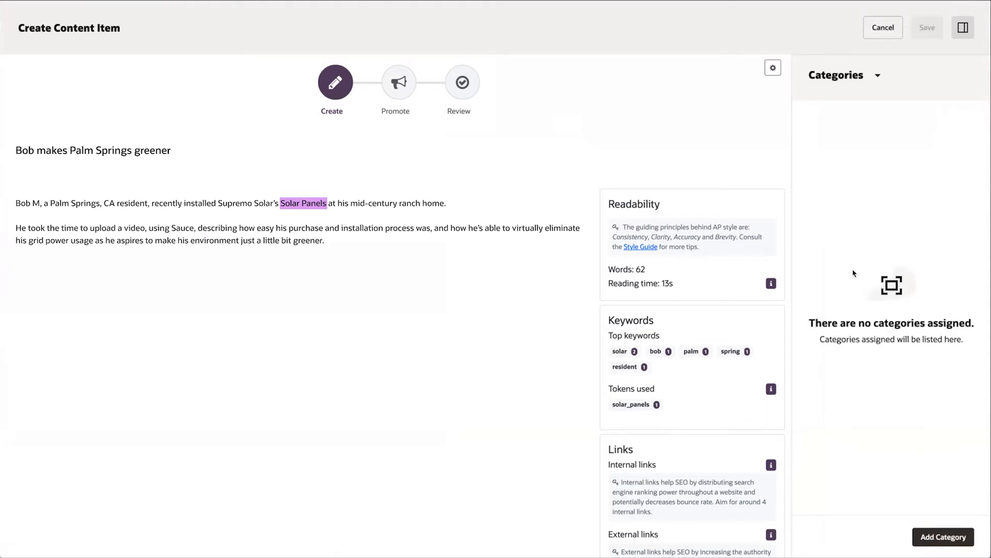
Set Bob's photo as featured media described as 'Bob smiles outside his home'.
click(772, 68)
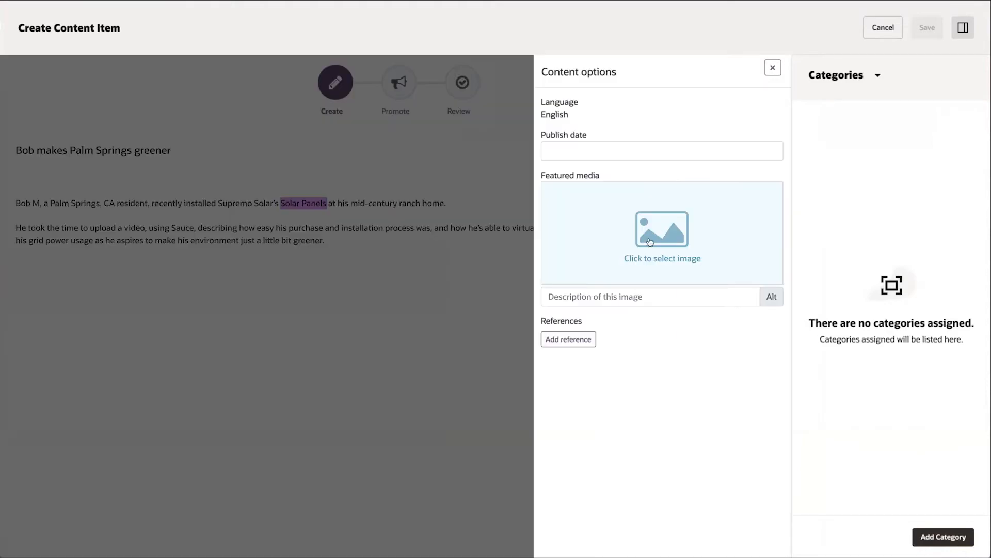
click(662, 237)
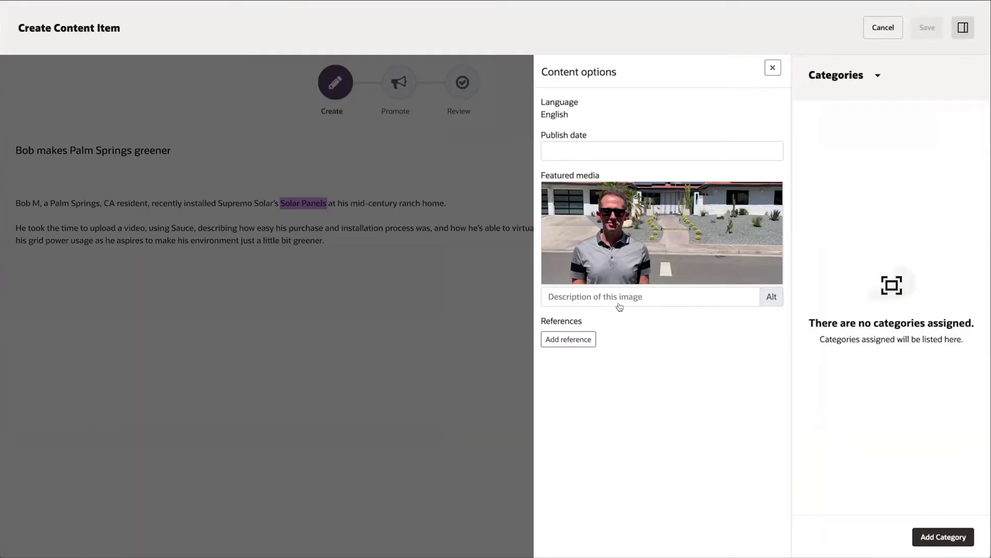
text(Bob smiles outside his home)
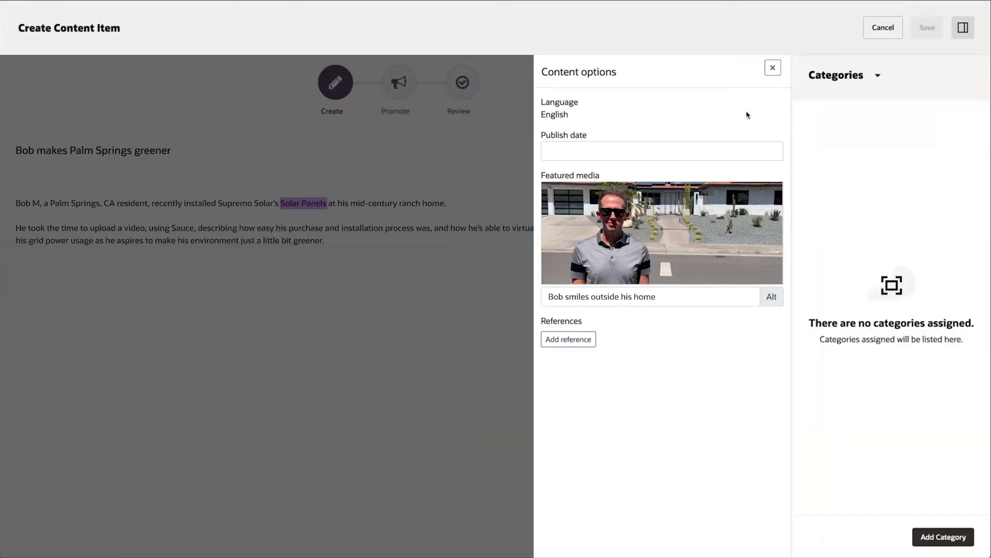
click(773, 69)
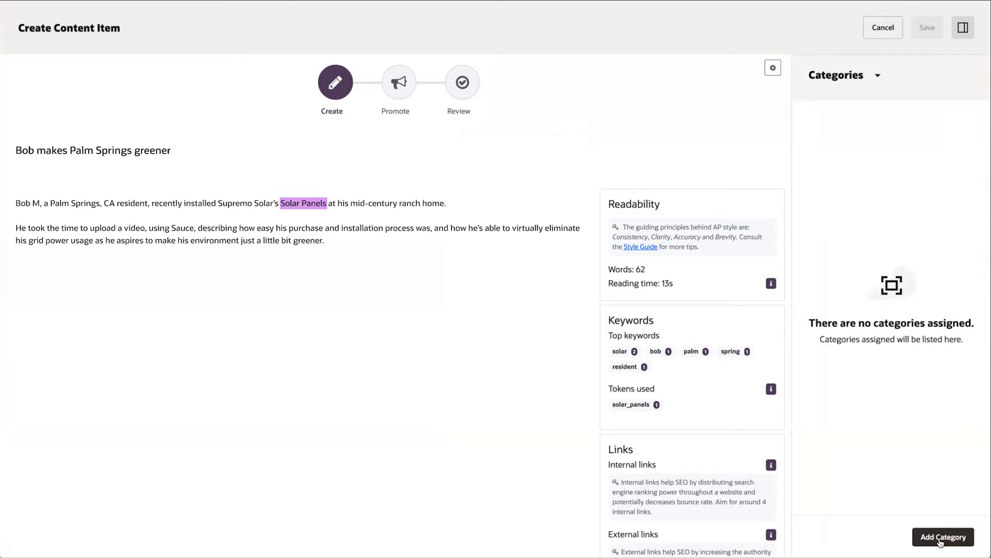
Assign Default Persona, Tech Persona and Customer Created categories to the testimonial.
click(943, 537)
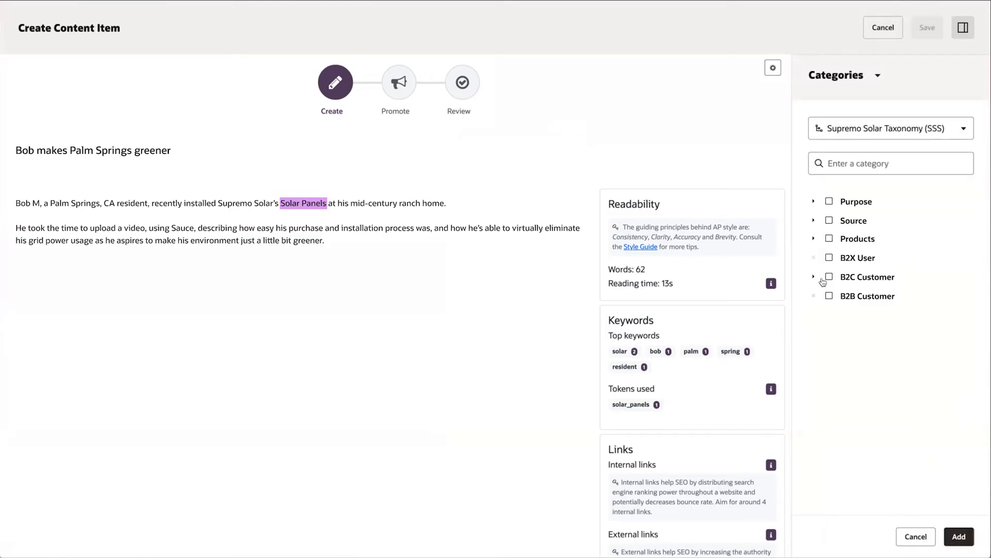
click(815, 277)
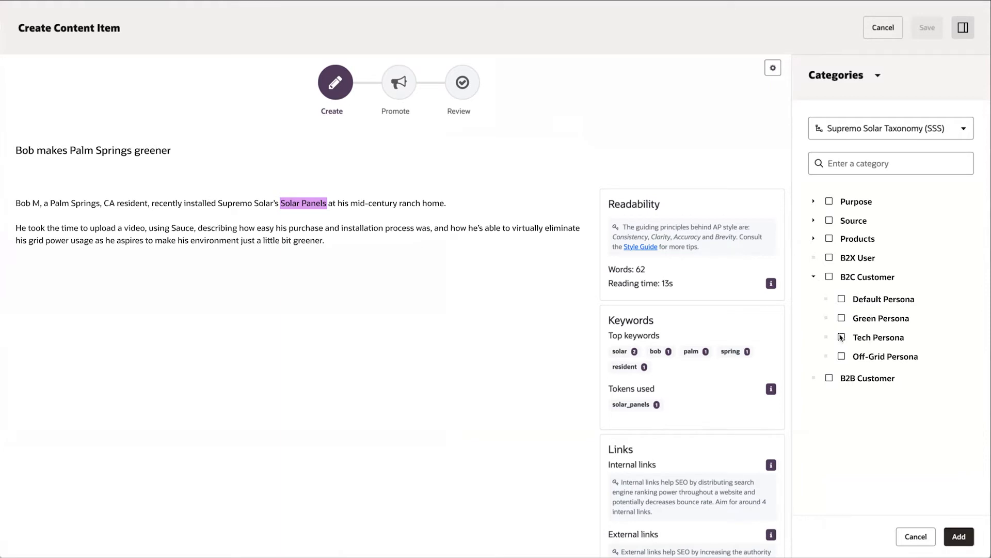
mouse_move(846, 316)
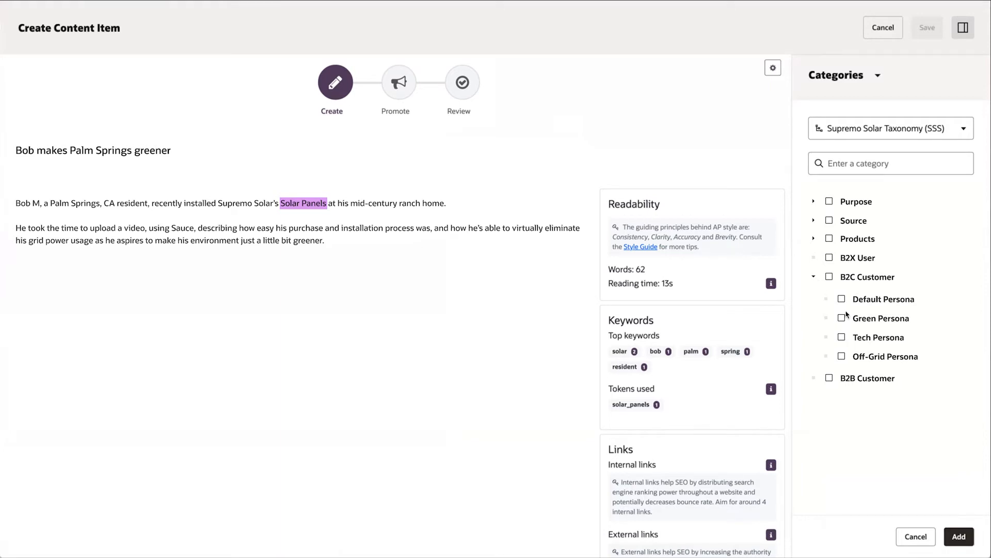
click(842, 298)
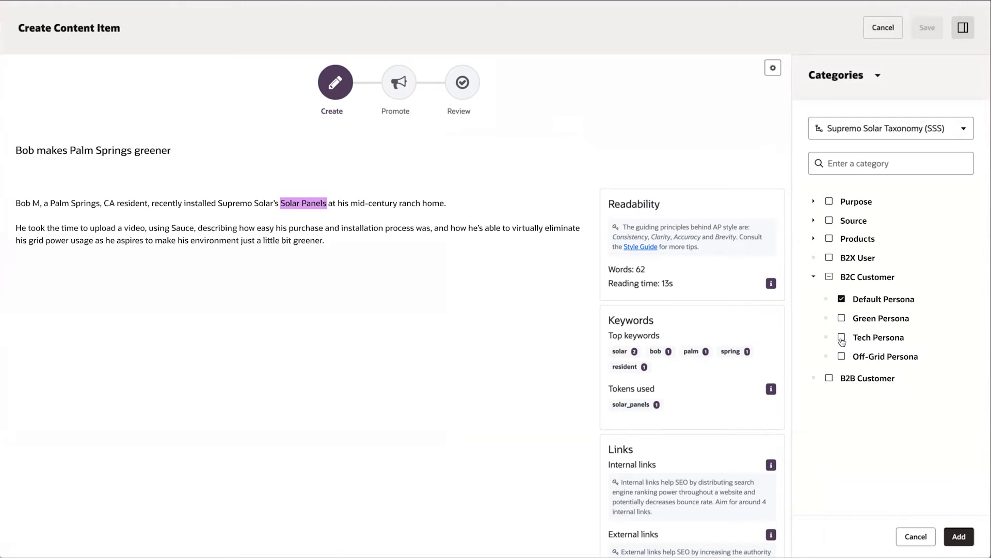
click(841, 336)
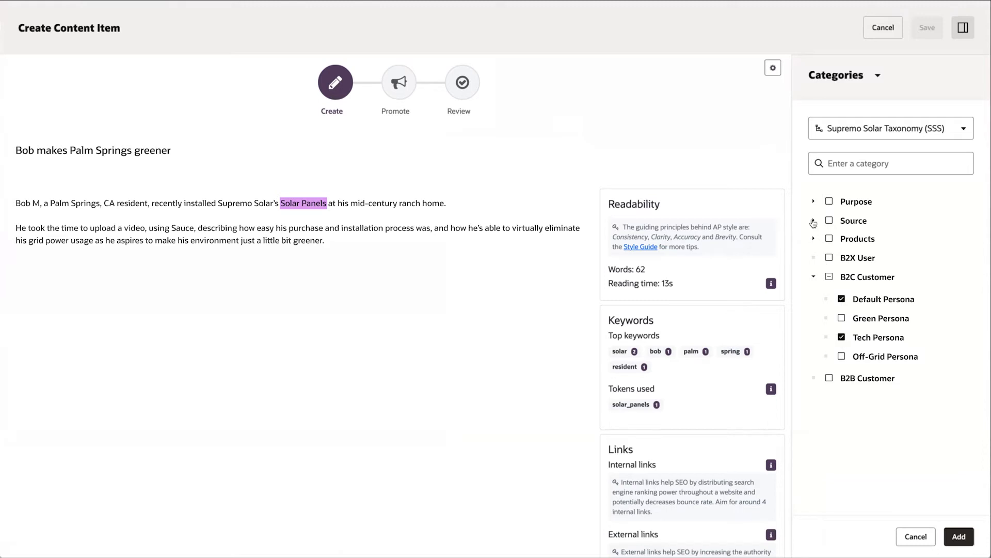
click(814, 220)
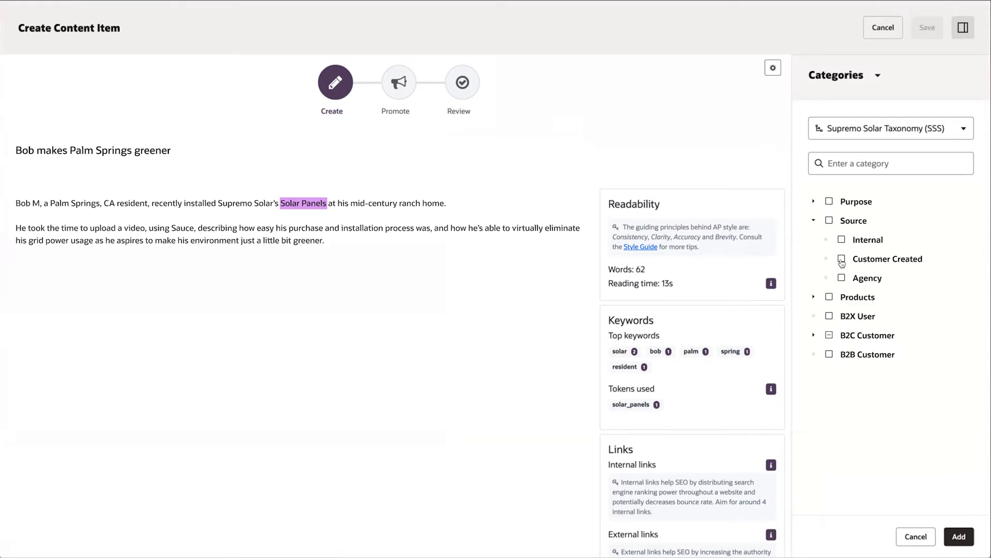
click(958, 536)
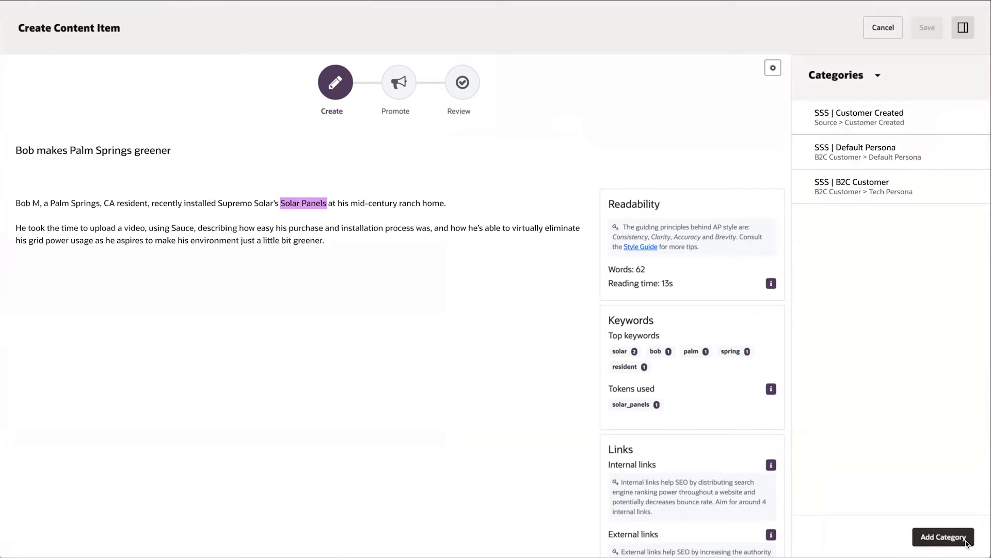
mouse_move(393, 94)
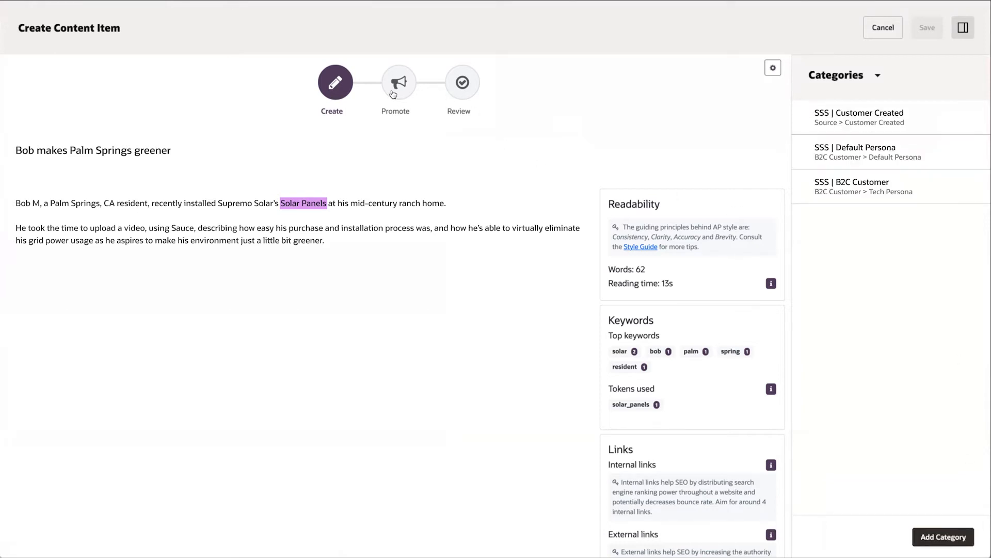
Review the Promote snippets and Review checks, then close the saved testimonial.
click(398, 83)
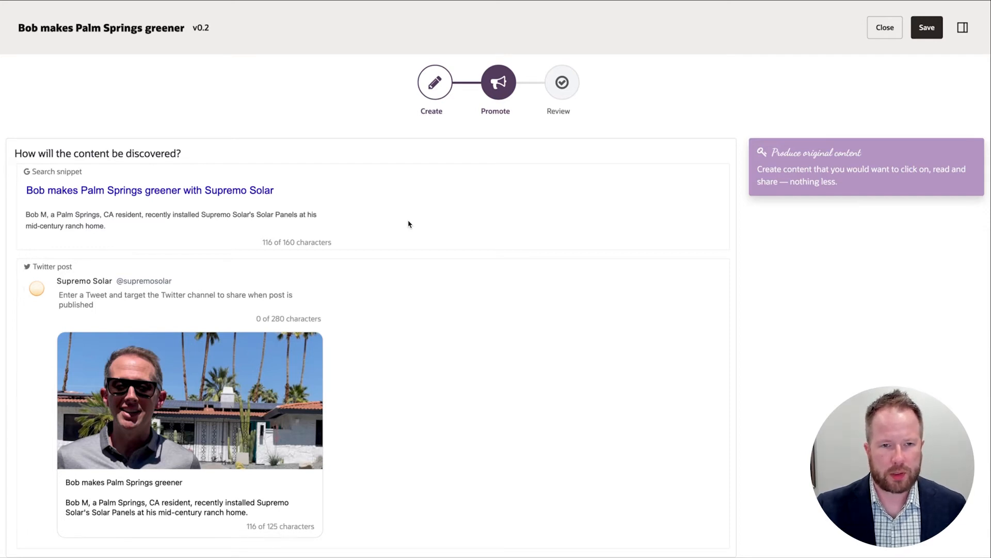
click(558, 82)
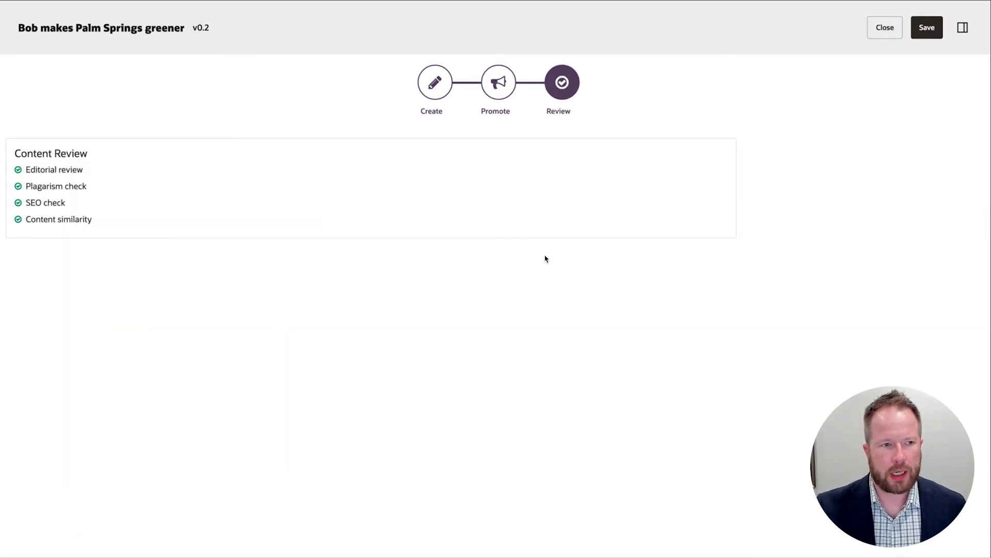
mouse_move(601, 200)
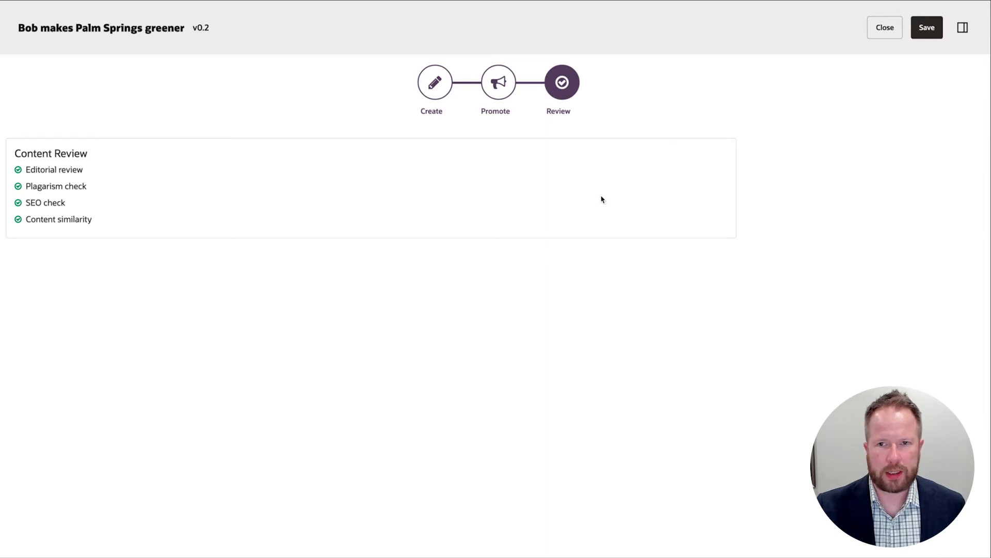
click(885, 27)
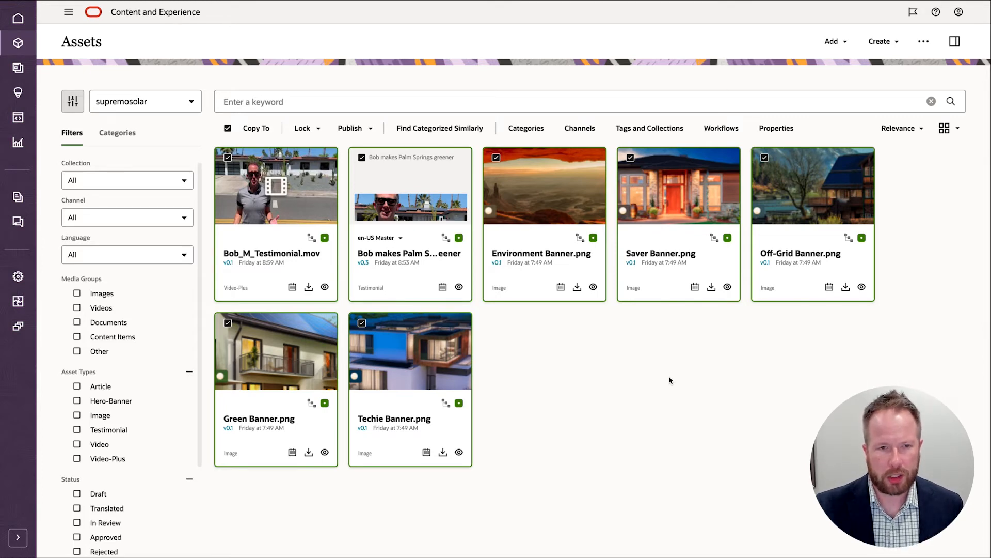
Choose Publish Later for the selected testimonial assets.
click(352, 128)
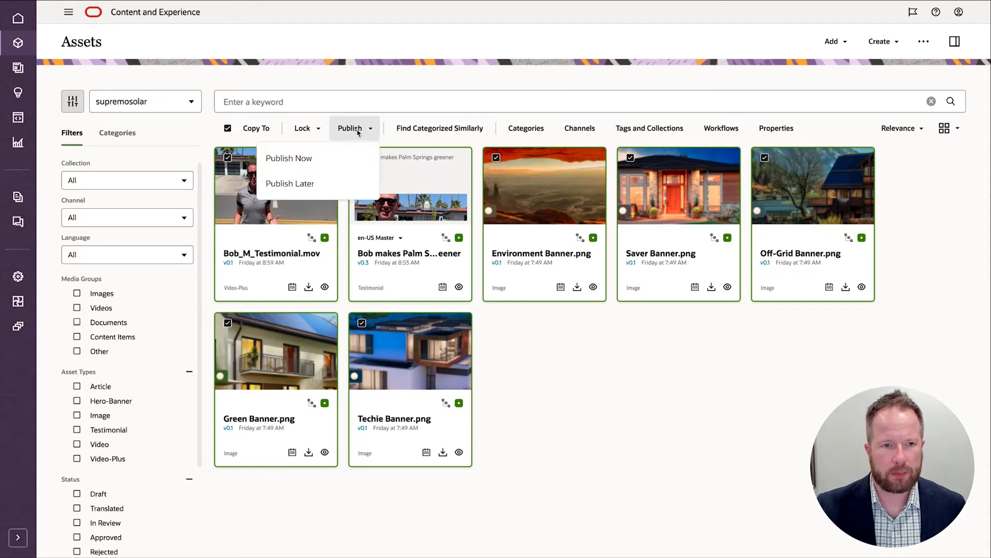
click(290, 184)
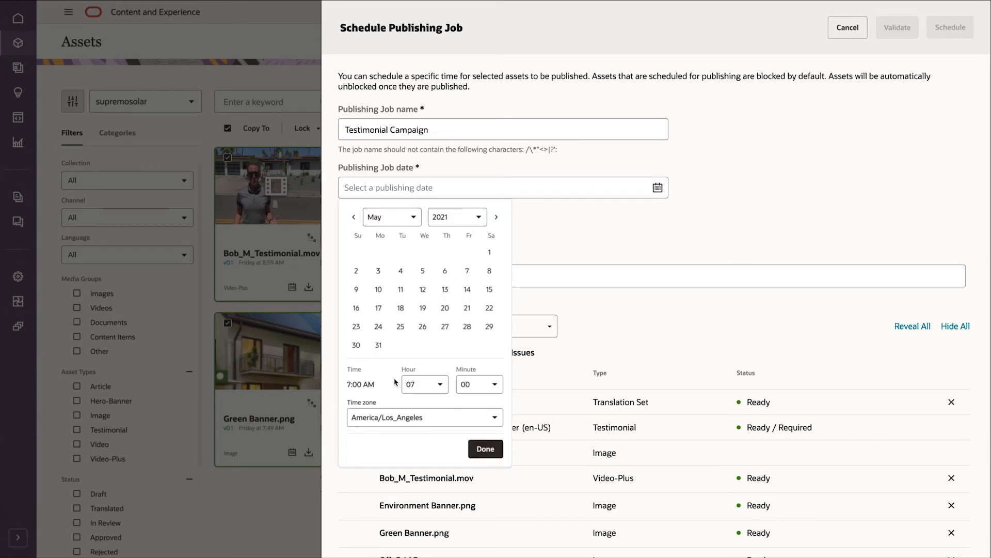
mouse_move(380, 279)
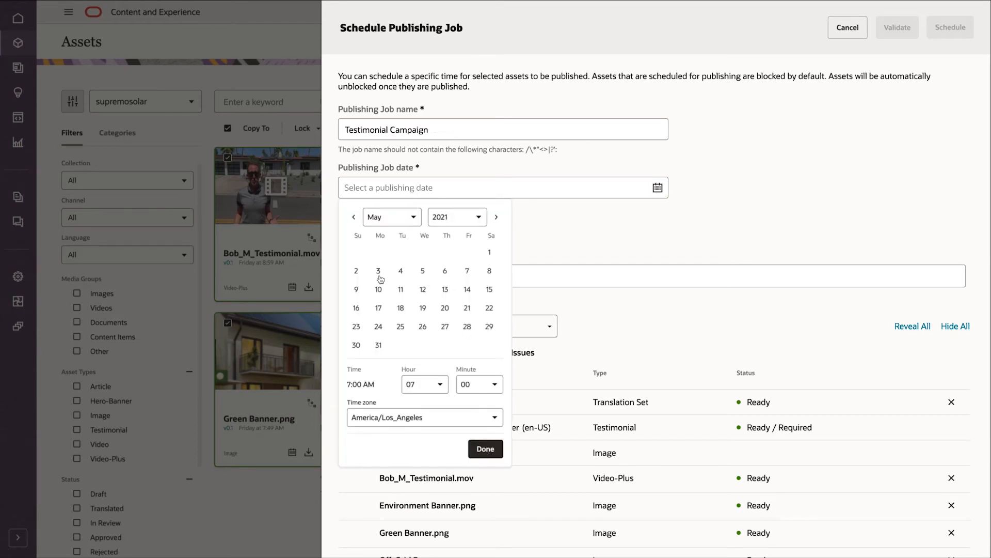
Schedule the Testimonial Campaign for 5/3/2021 at 7:00 AM PDT and confirm it.
click(486, 449)
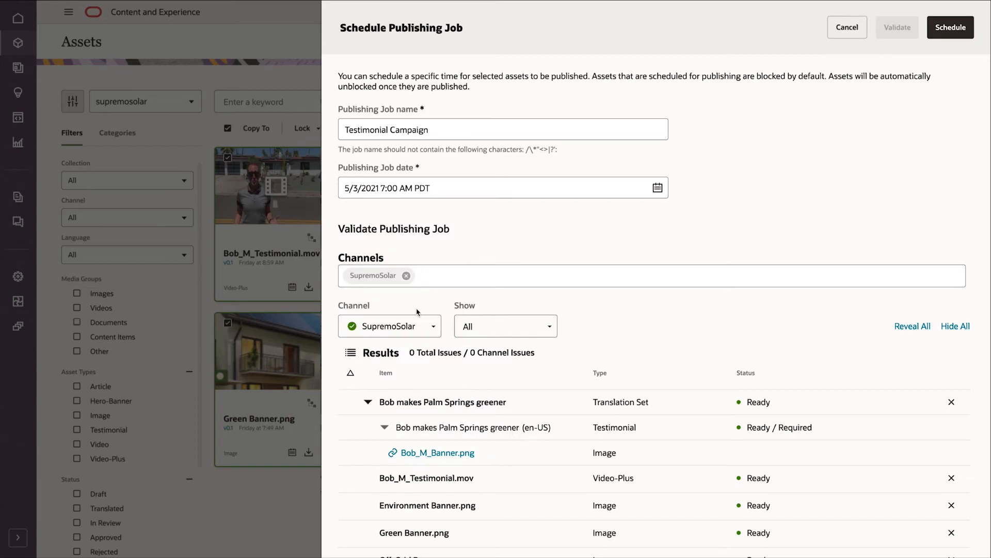
click(950, 27)
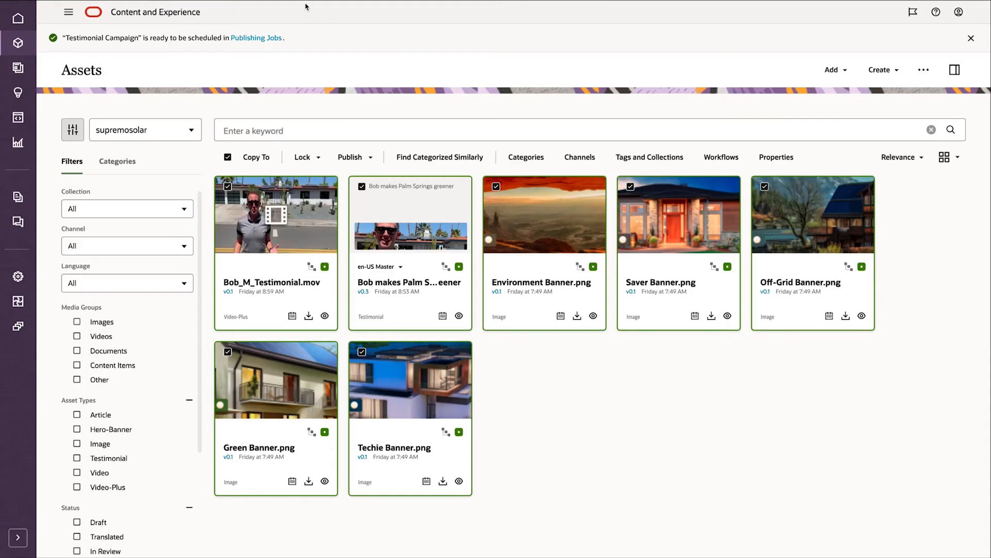
click(257, 37)
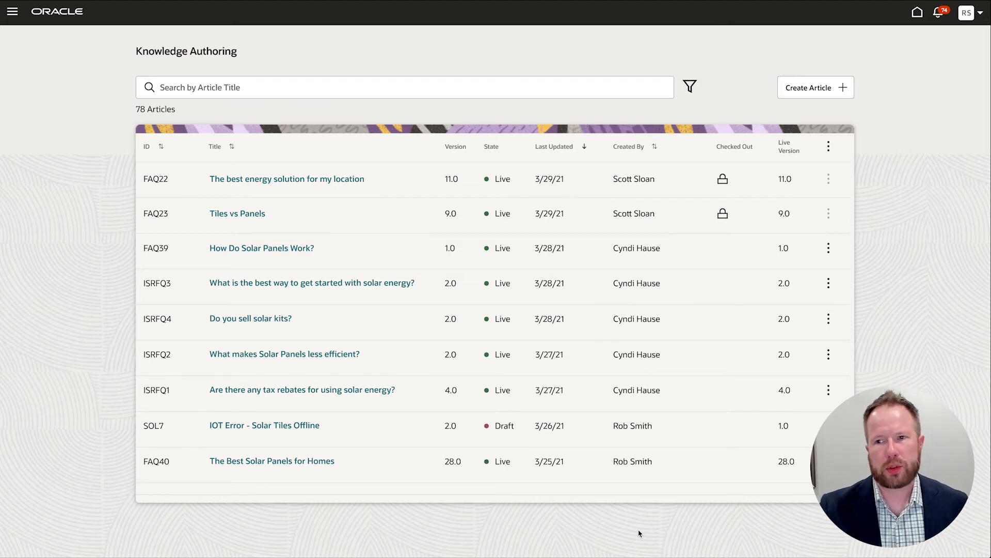
mouse_move(725, 157)
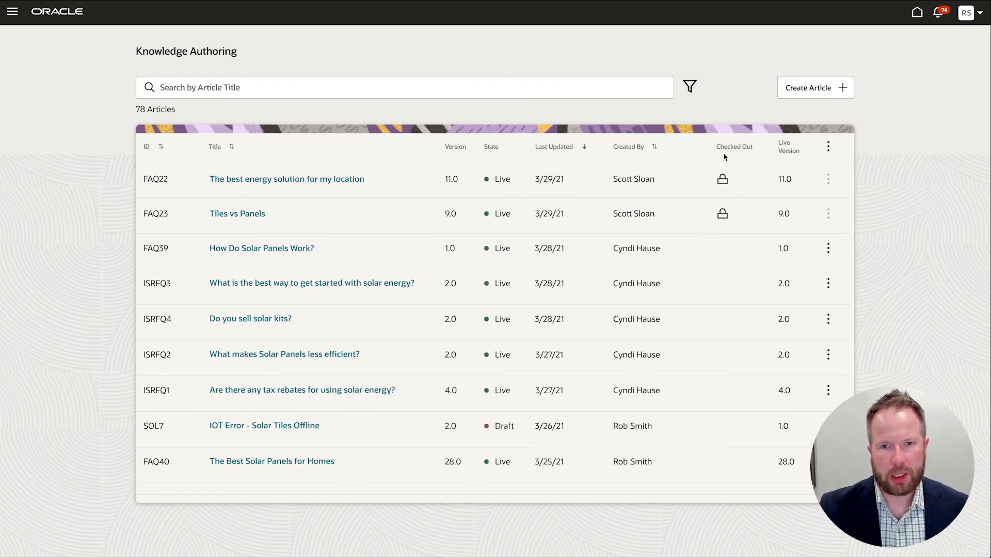
Filter the article list to My Articles and start creating a new article.
click(688, 87)
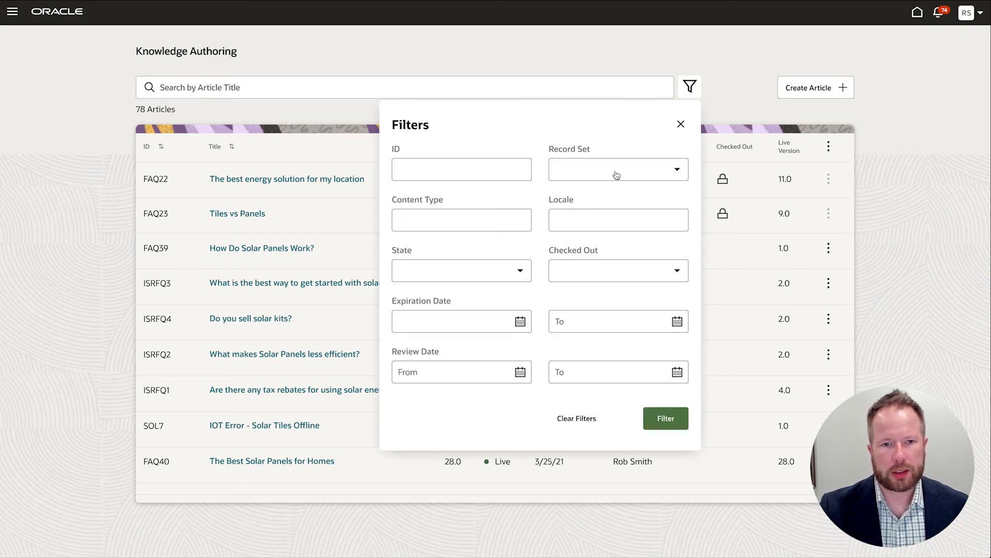
click(665, 418)
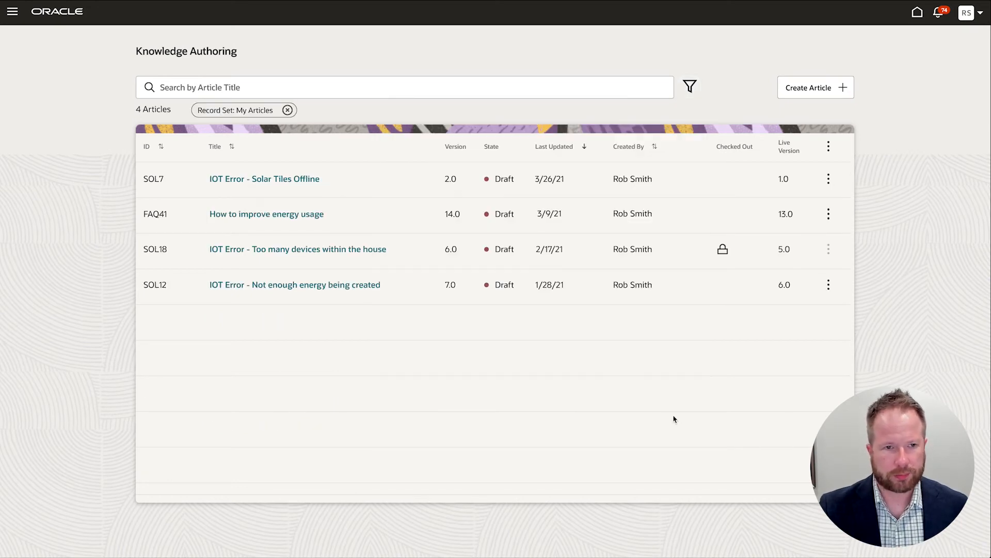
mouse_move(373, 268)
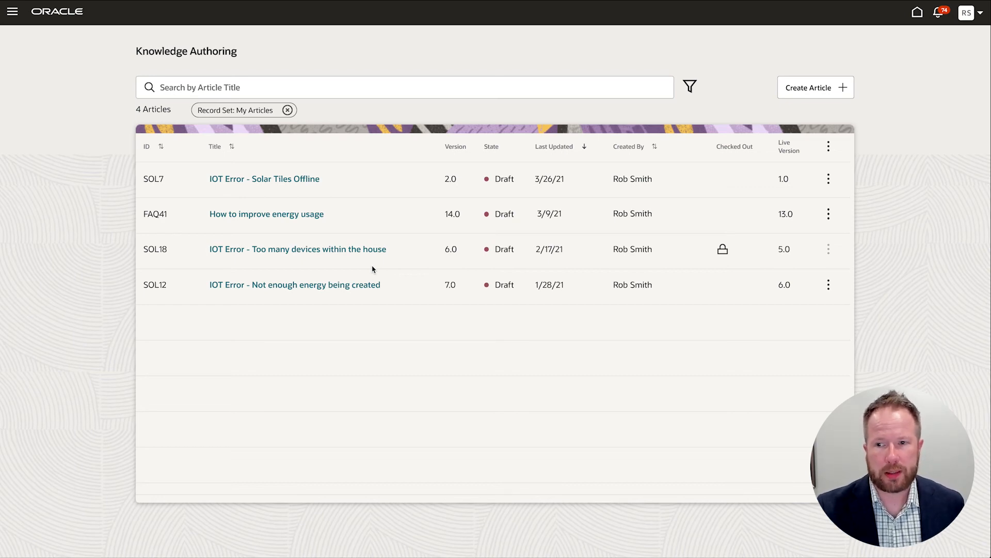
click(815, 87)
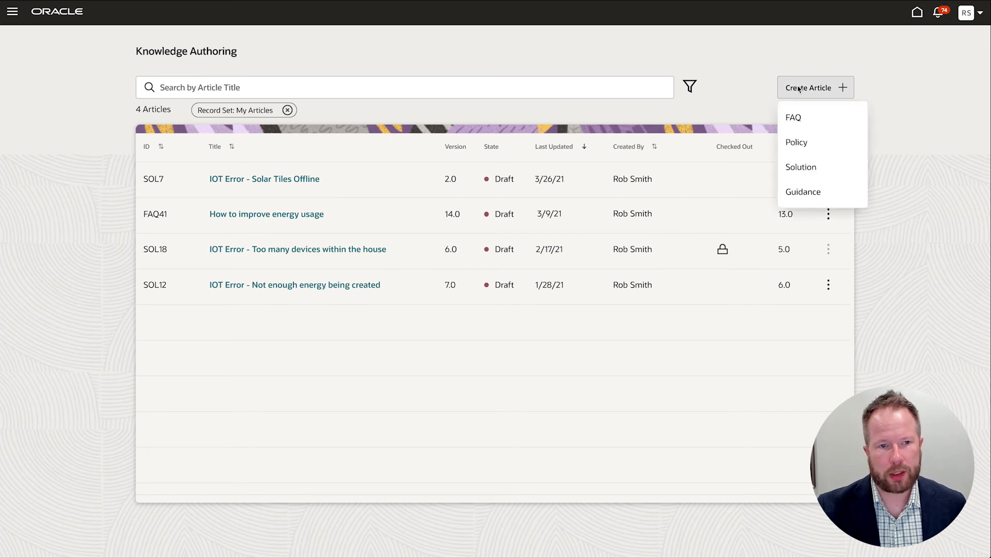
Make the article an FAQ and tag it with the Consumer Solar Tiles and Panels products.
click(793, 117)
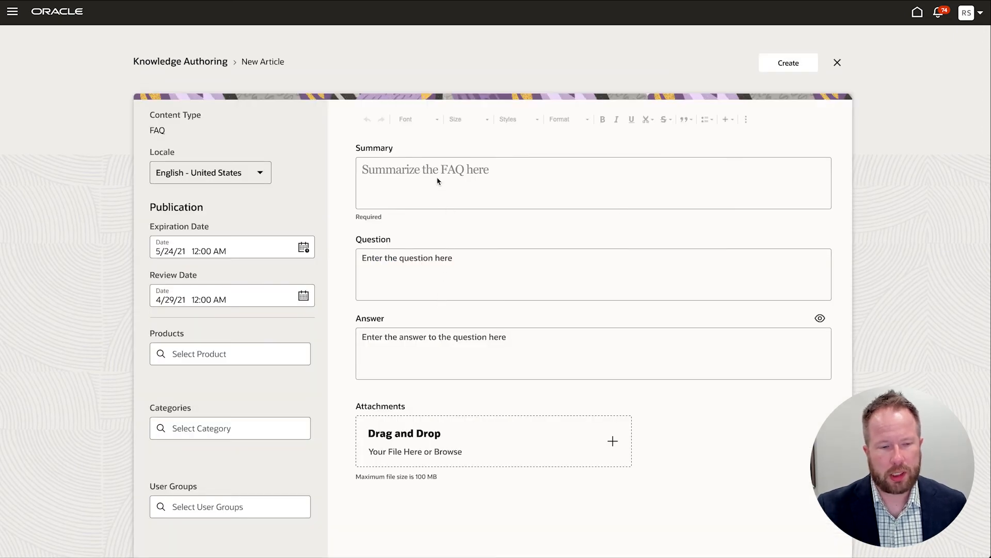
click(229, 353)
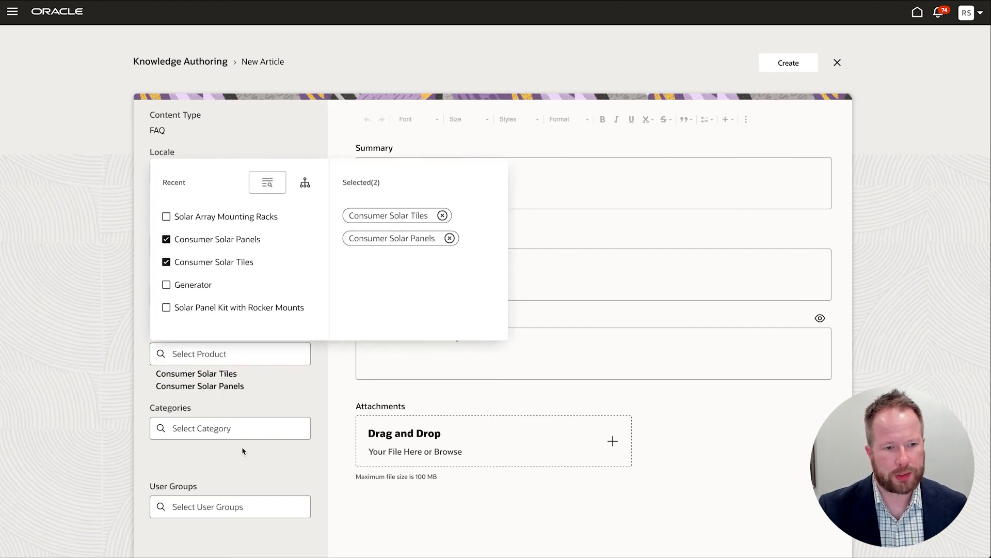
click(229, 428)
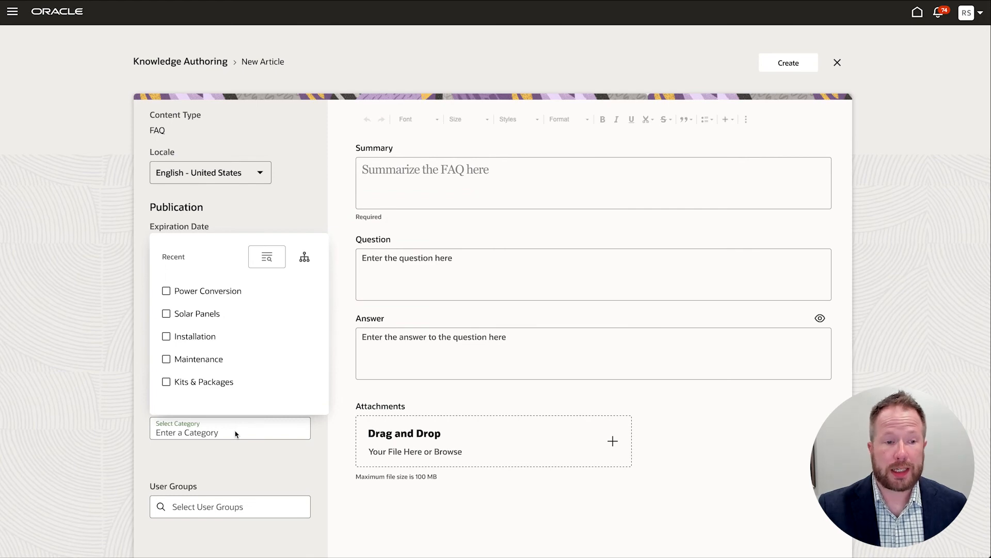
mouse_move(203, 313)
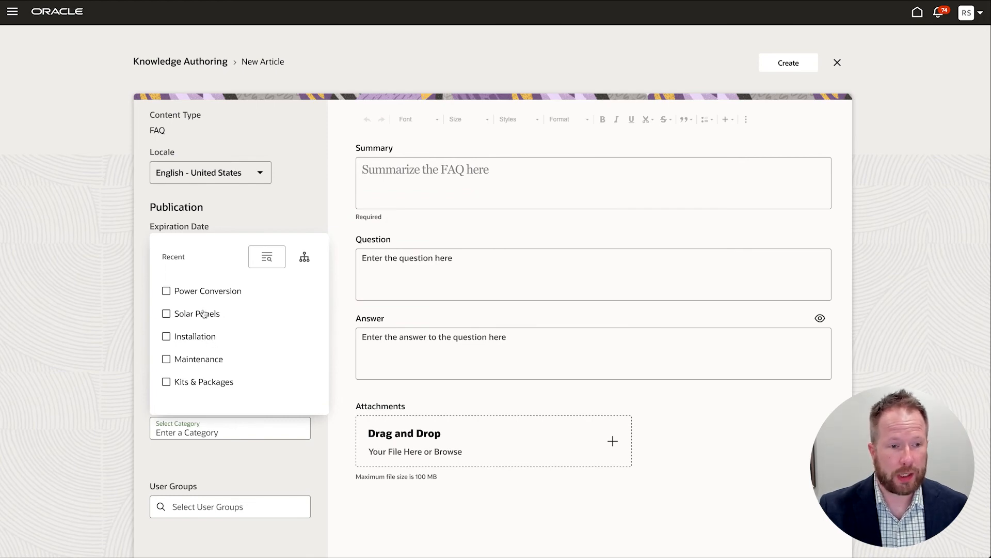
Tag the FAQ with the Solar Panels and Installation categories and grant Sales Team access.
click(166, 336)
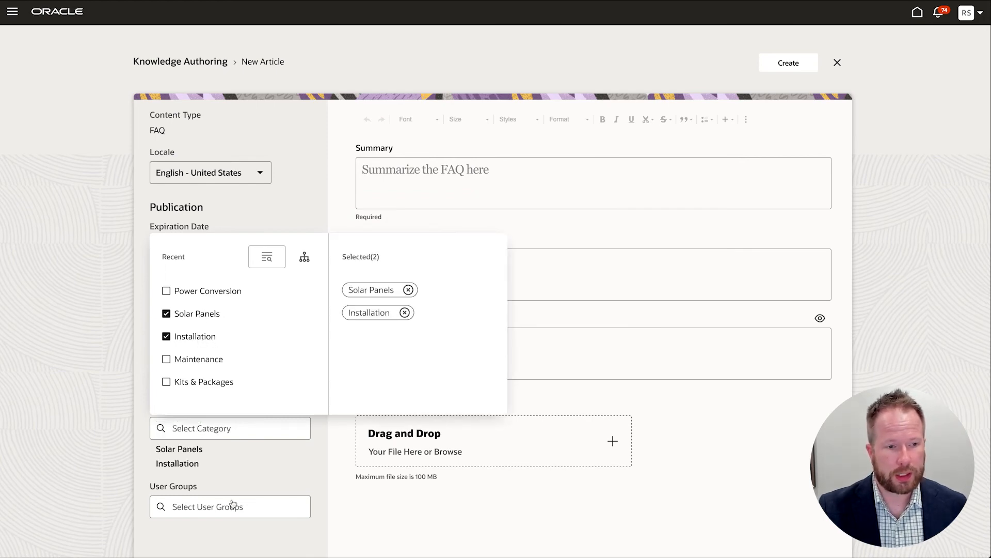
click(229, 506)
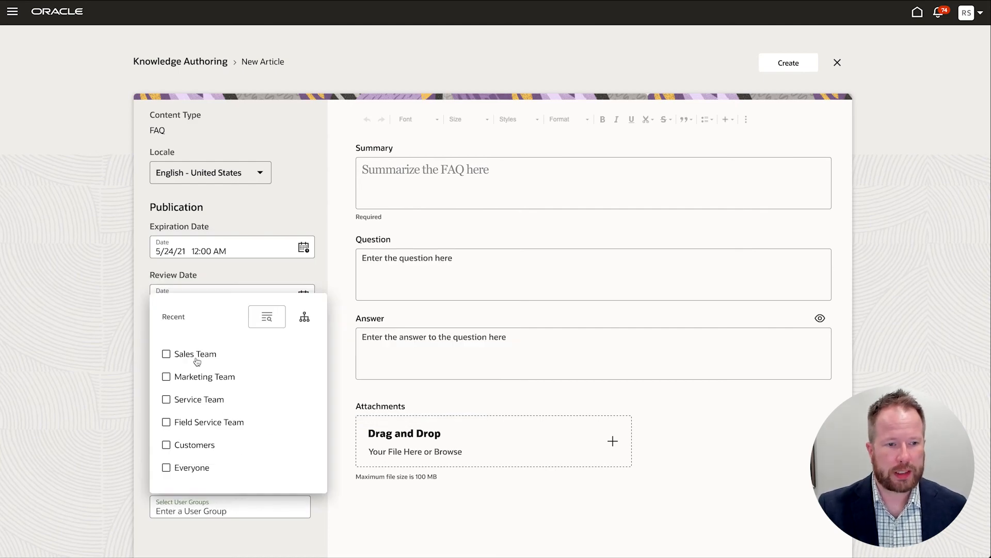
click(166, 353)
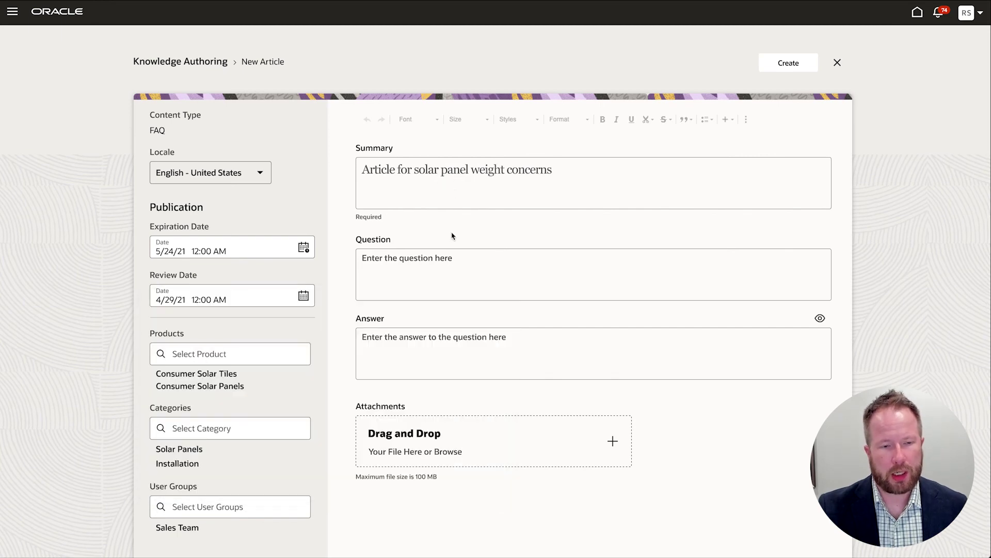
mouse_move(444, 277)
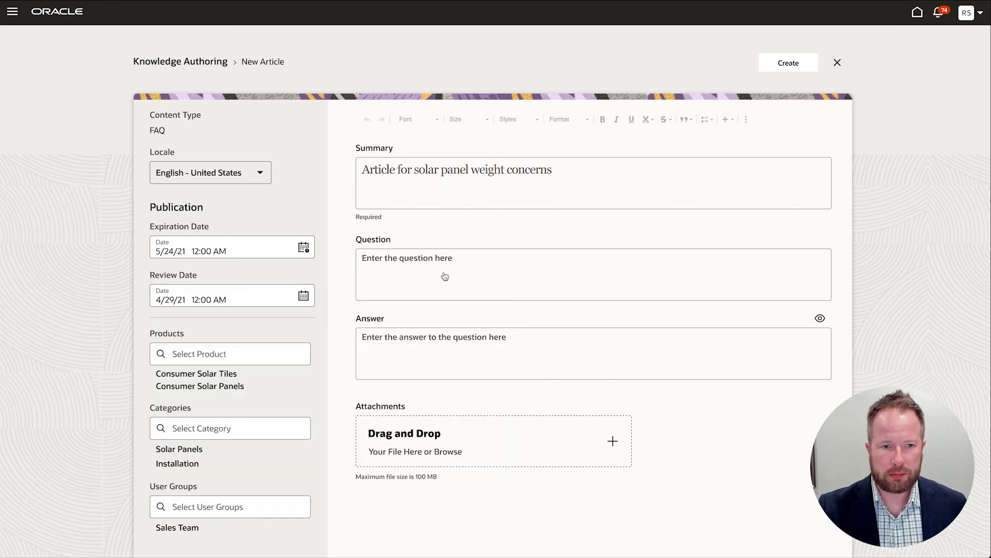
Enter the roof-weight question and 6lbs/sq ft panel-weight answer, then create draft FAQ48.
text(Will my current roof support the required weight?)
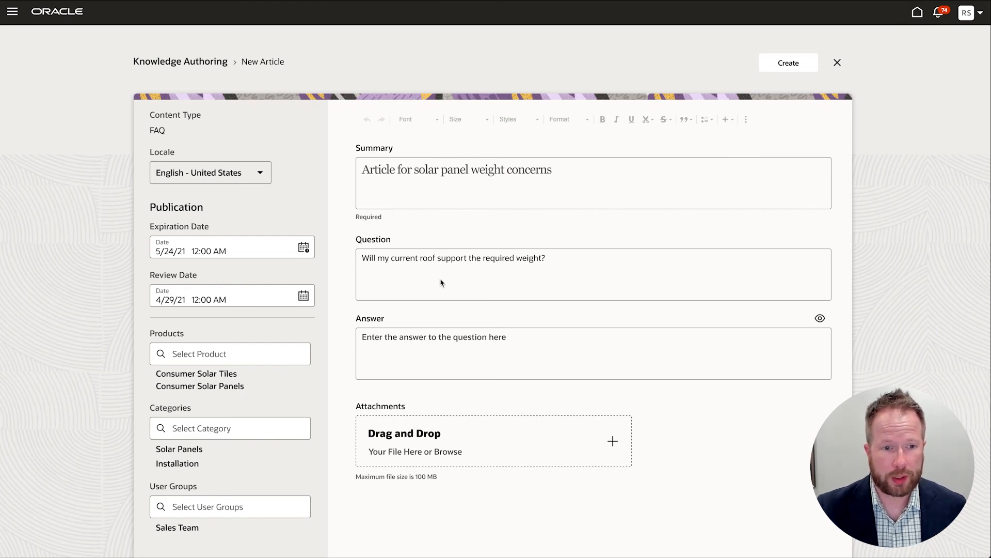
text(Solar panels are typically rated at 6lbs/sq ft and shingles at 4lbs/sq ft - which is well within building guidelines for snow and roof loads for homes built since 1901. Shingles replace existing roofing, which is typically heavier.)
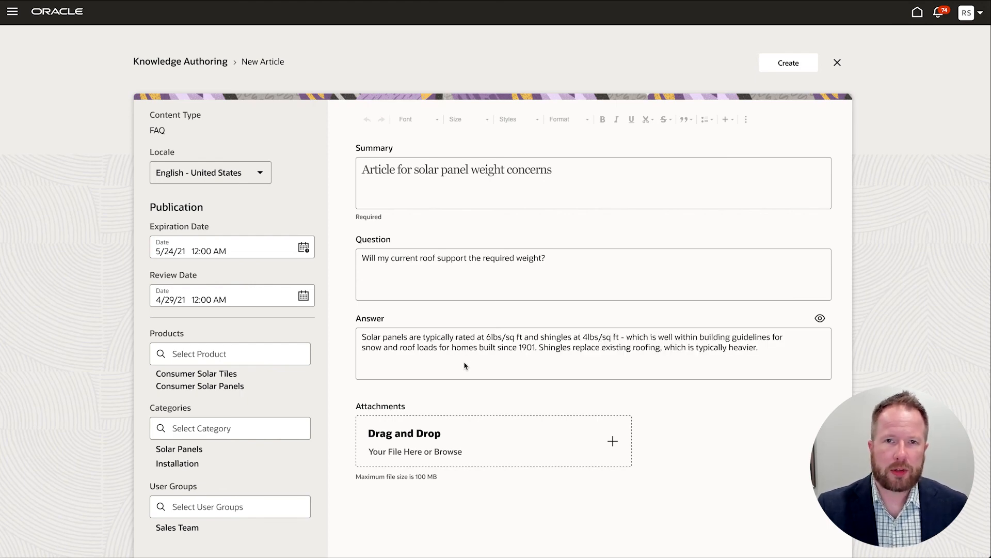
mouse_move(456, 361)
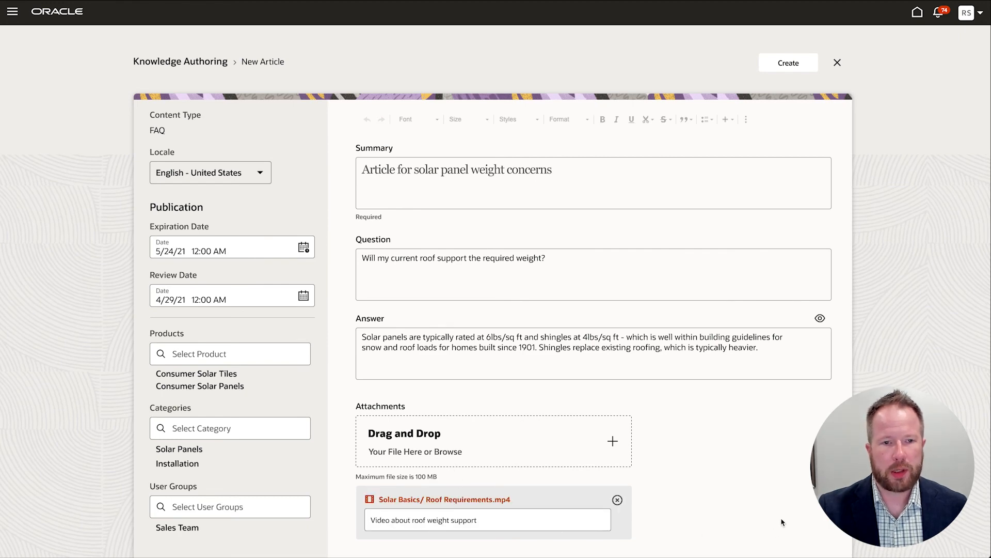
click(788, 62)
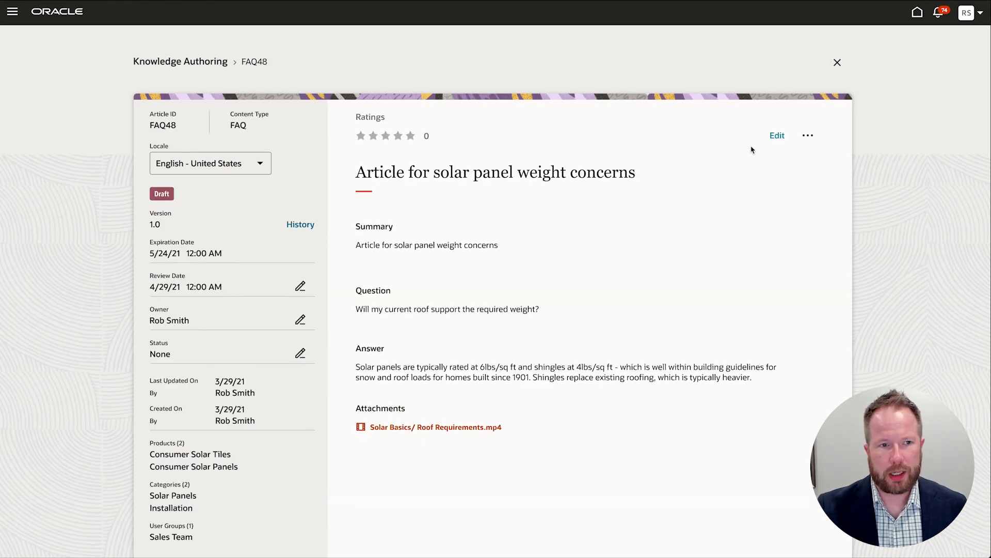
mouse_move(699, 260)
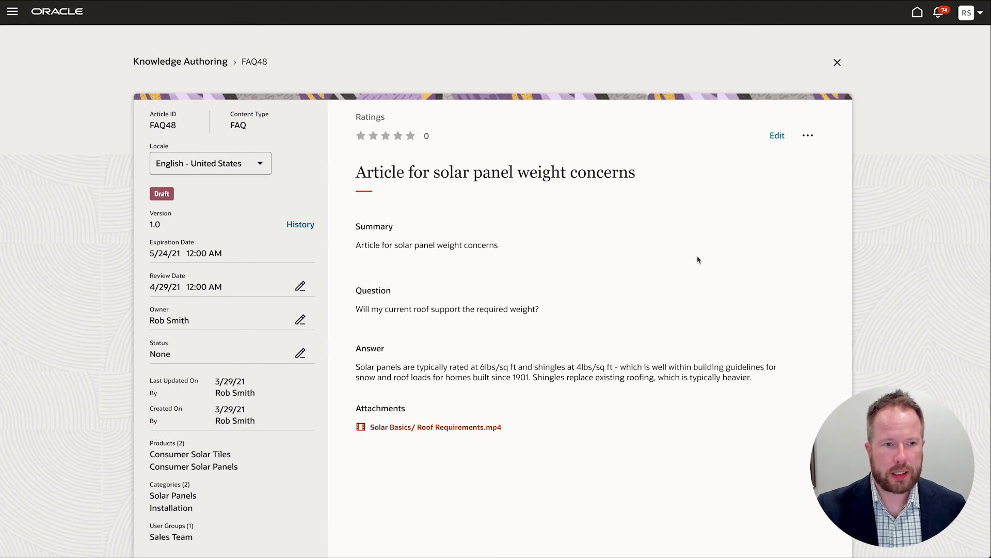
mouse_move(812, 119)
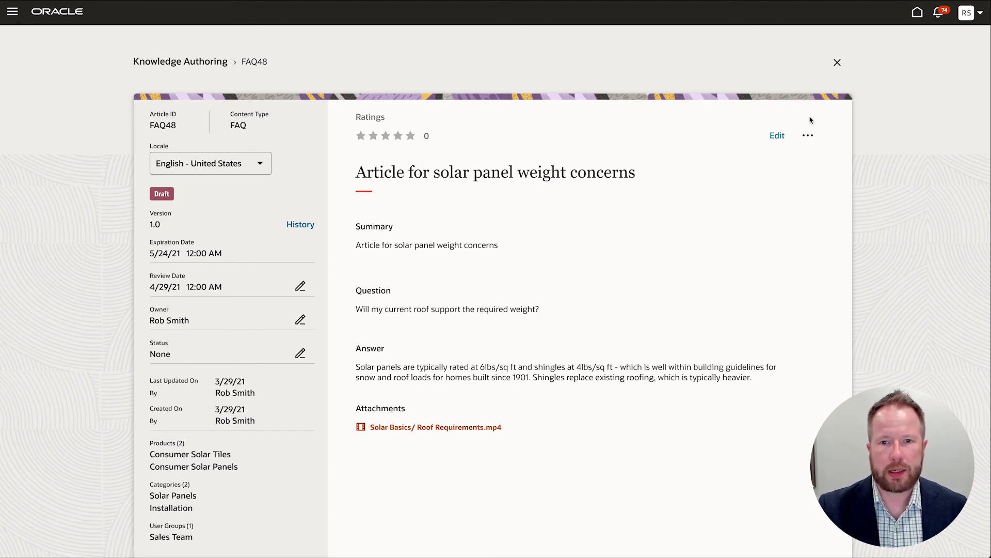